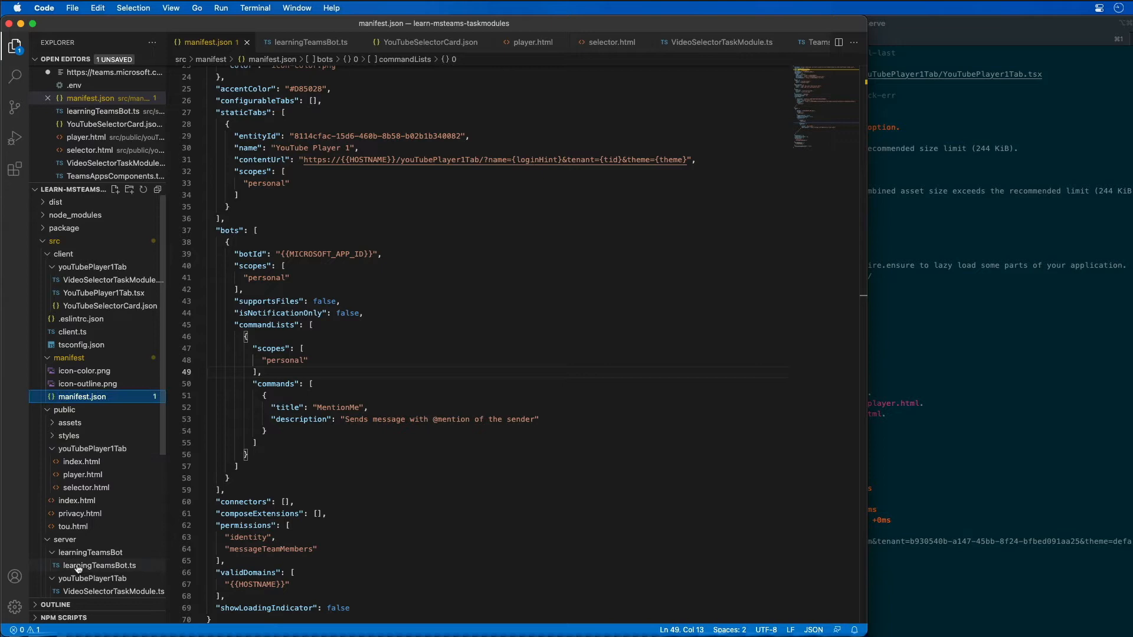
Review learningTeamsBot.ts, pointing out the constructor and the default case sending the hero card.
{"action": "left_click", "coordinate": [99, 565]}
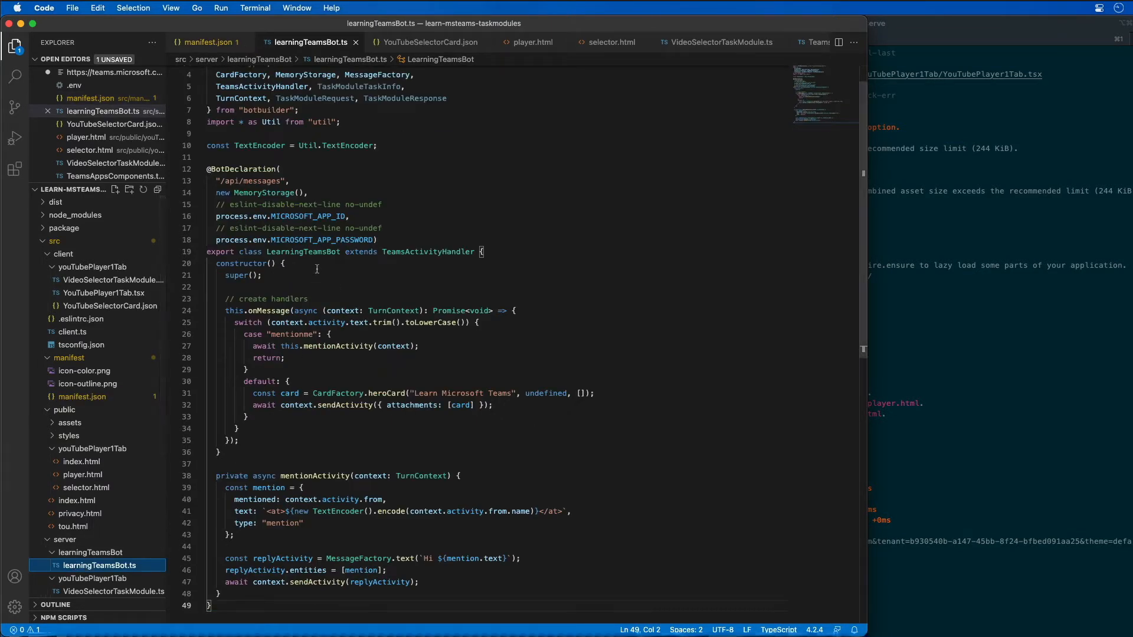
{"action": "double_click", "coordinate": [241, 263]}
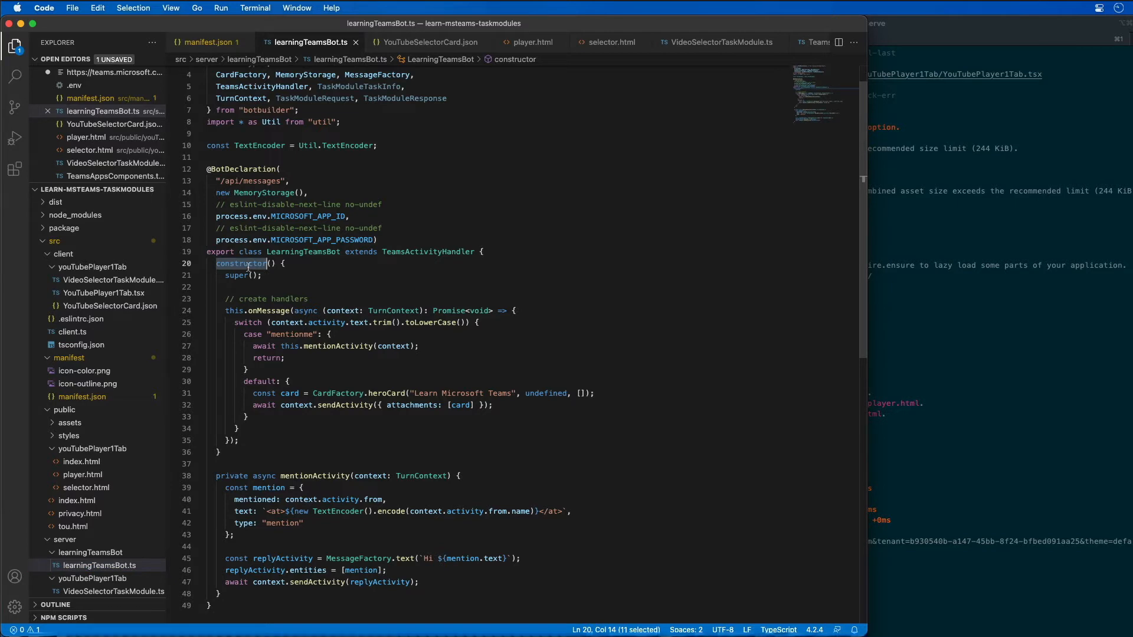
{"action": "mouse_move", "coordinate": [245, 298]}
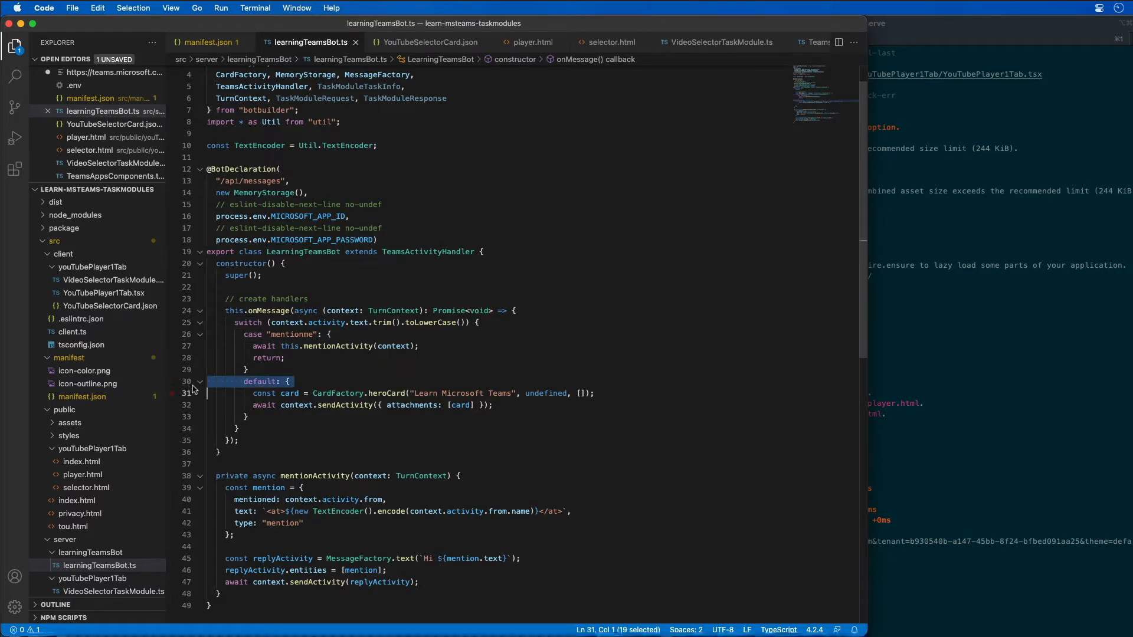
{"action": "double_click", "coordinate": [268, 310]}
{"action": "type", "text": "{"}
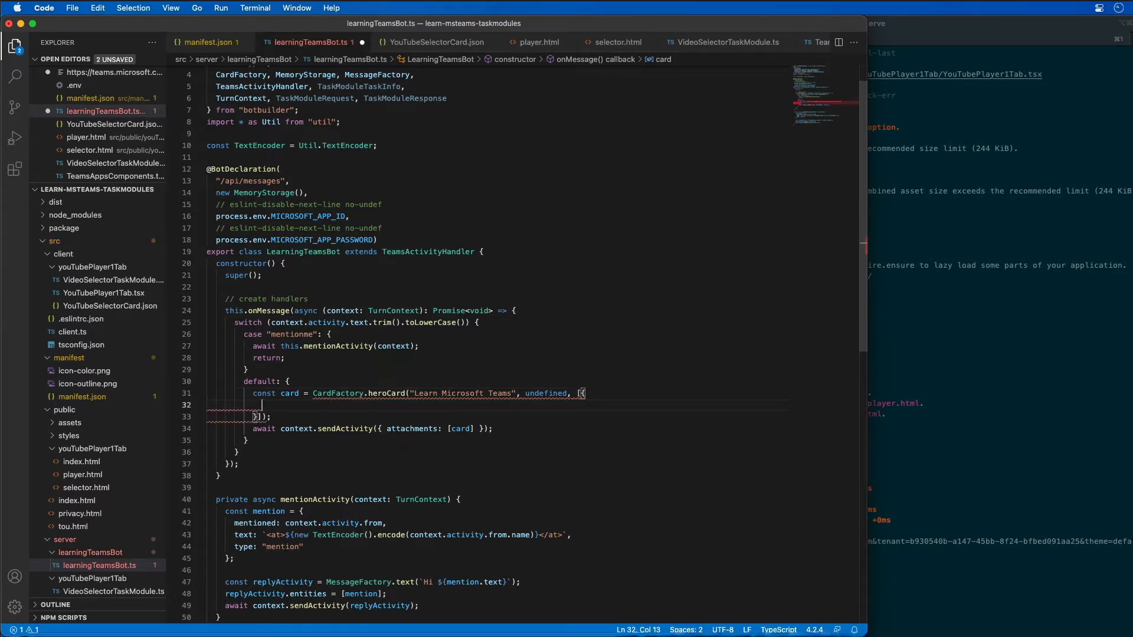
Add an invoke button titled 'Watch... Microsoft Teams' to the hero card's buttons array.
{"action": "type", "text": "type: \"invoke\","}
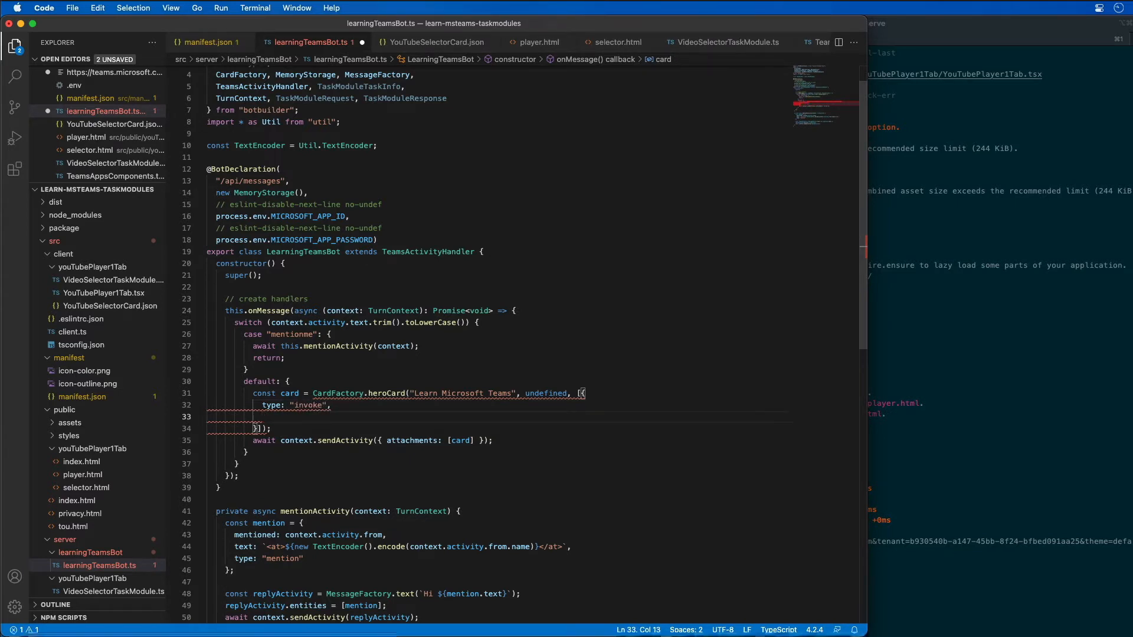
{"action": "type", "text": "title: \"Watch 'Task oriented interactions in \""}
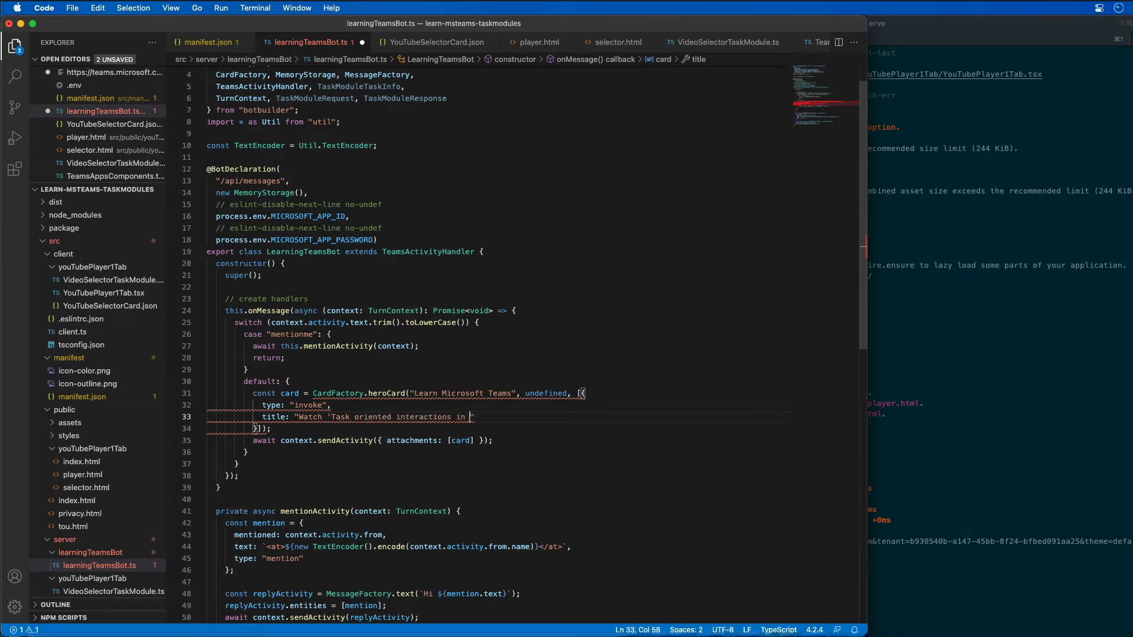
{"action": "type", "text": "Microsoft Teams with messaging extensions"}
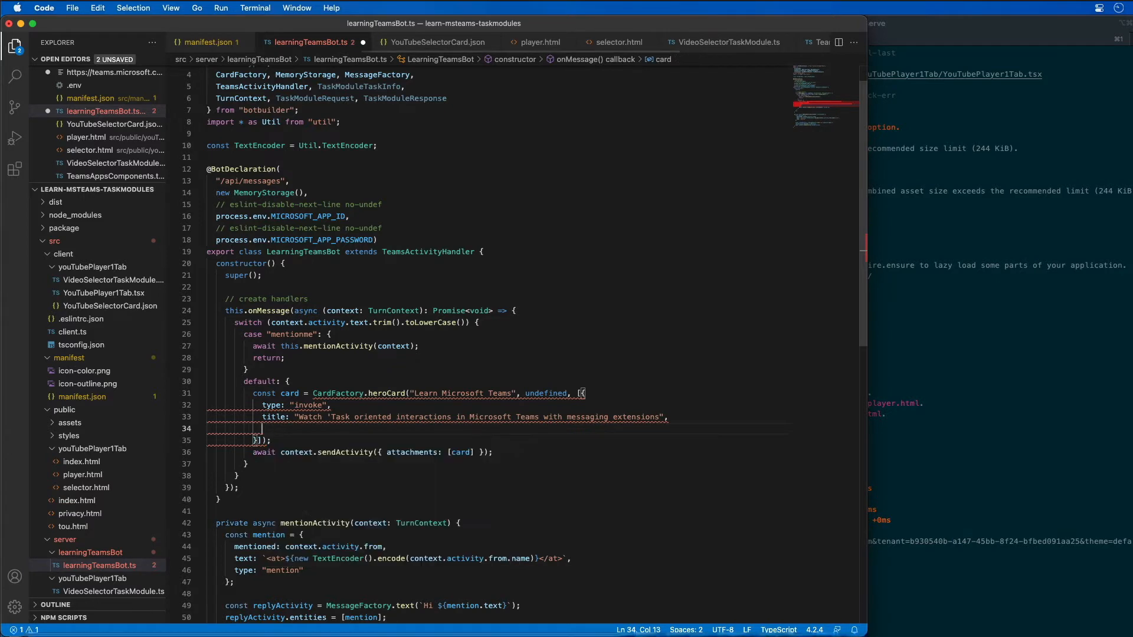
Give the button a value of type 'task/fetch' with taskModule 'player' and a videoId.
{"action": "type", "text": "value:"}
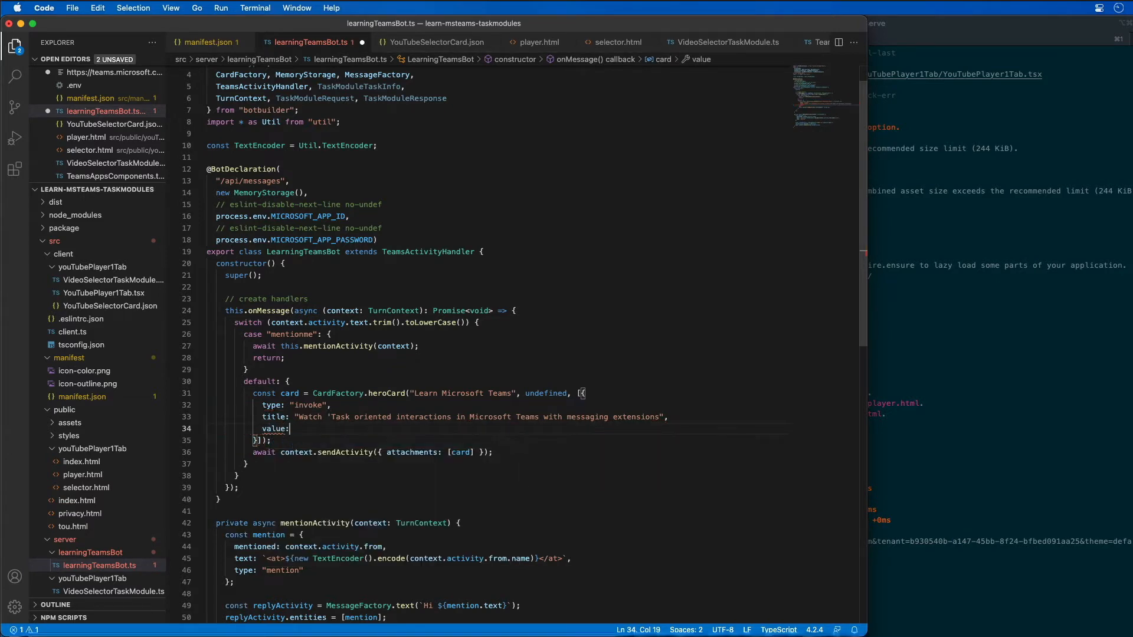
{"action": "type", "text": "{ t}"}
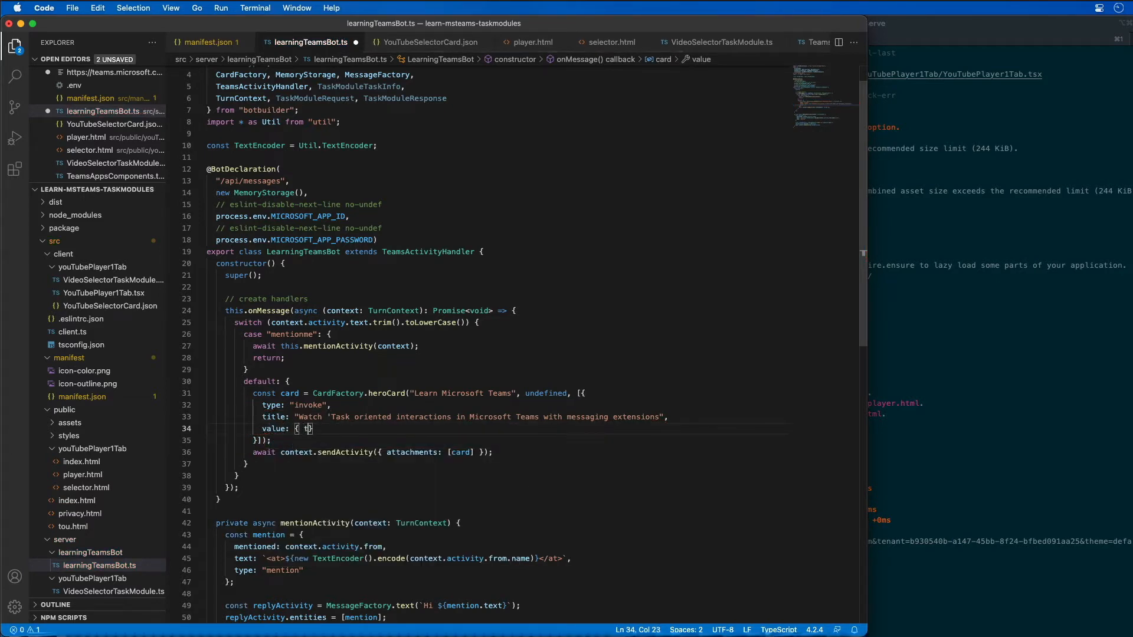
{"action": "type", "text": "type: \"task\""}
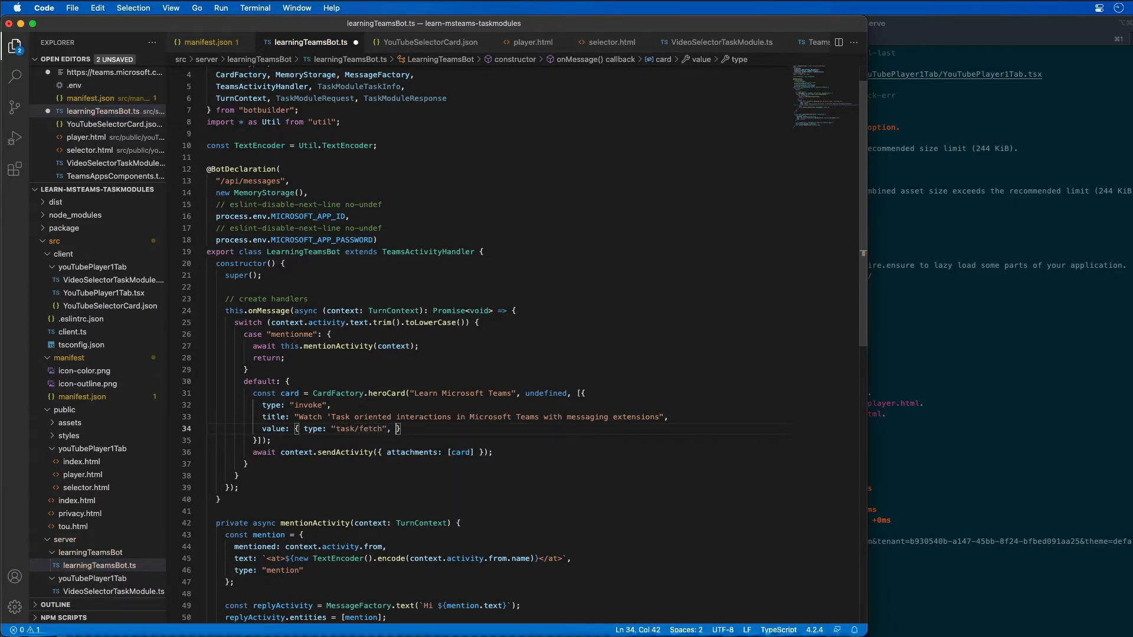
{"action": "type", "text": "taskModule: \"player\""}
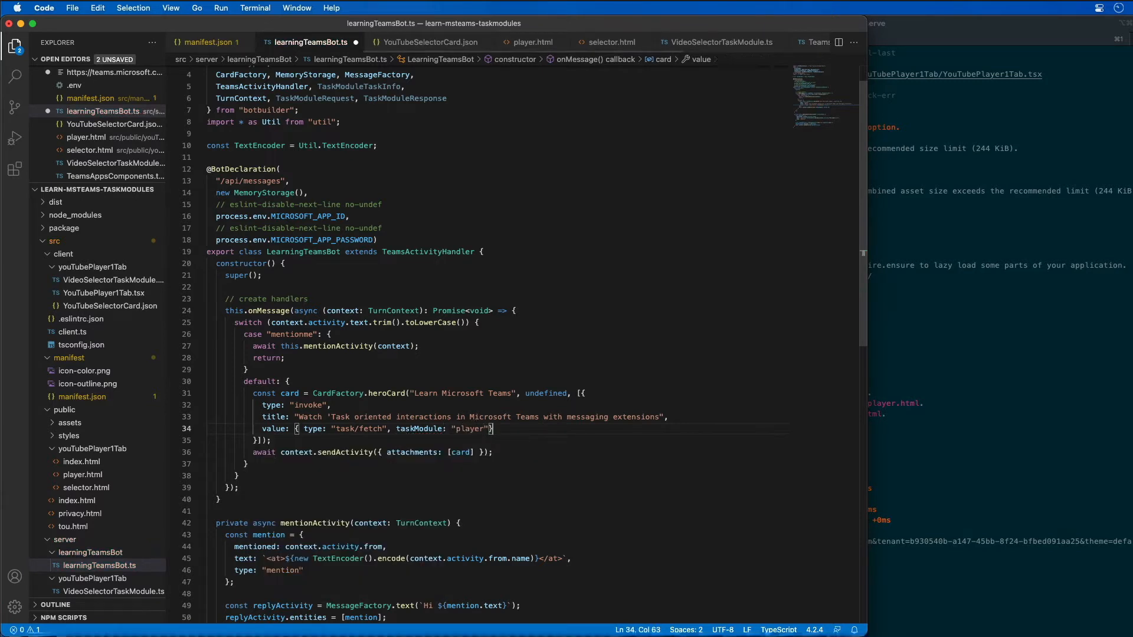
{"action": "type", "text": "video"}
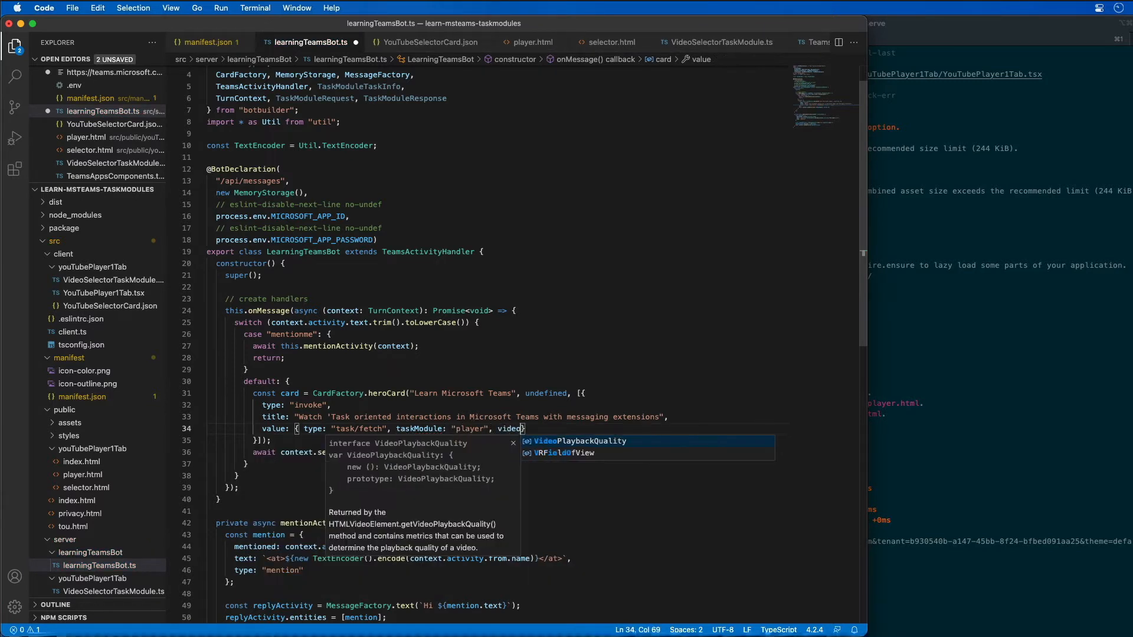
{"action": "type", "text": "videoId:"}
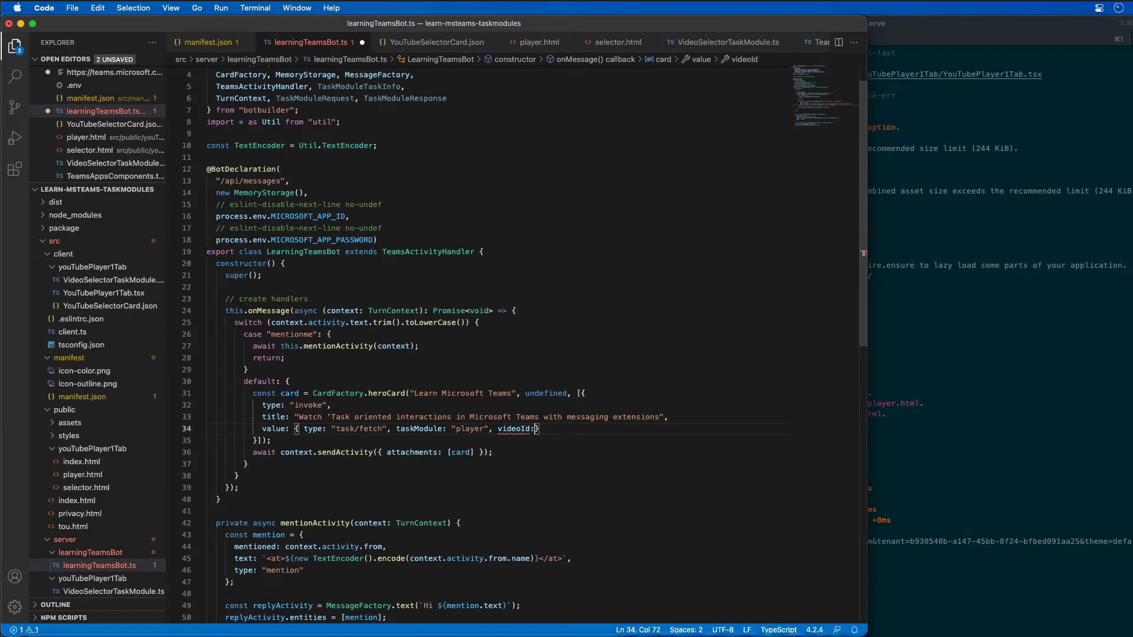
{"action": "type", "text": "ab"}
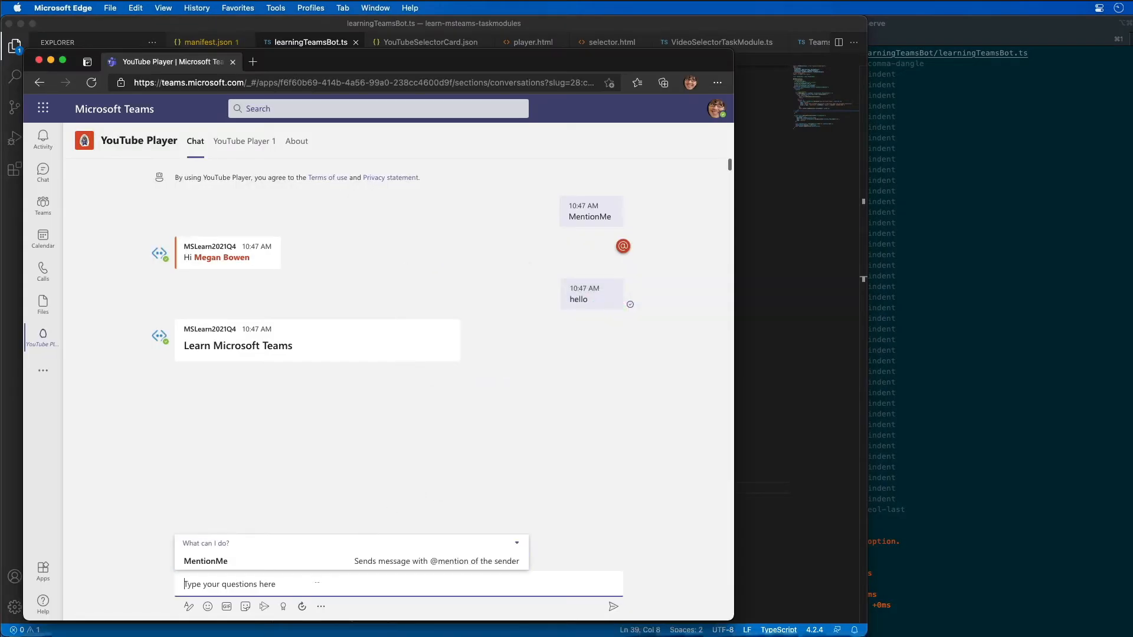
Message the bot 'hello 2' to receive the card with its new Watch button.
{"action": "type", "text": "hello 2"}
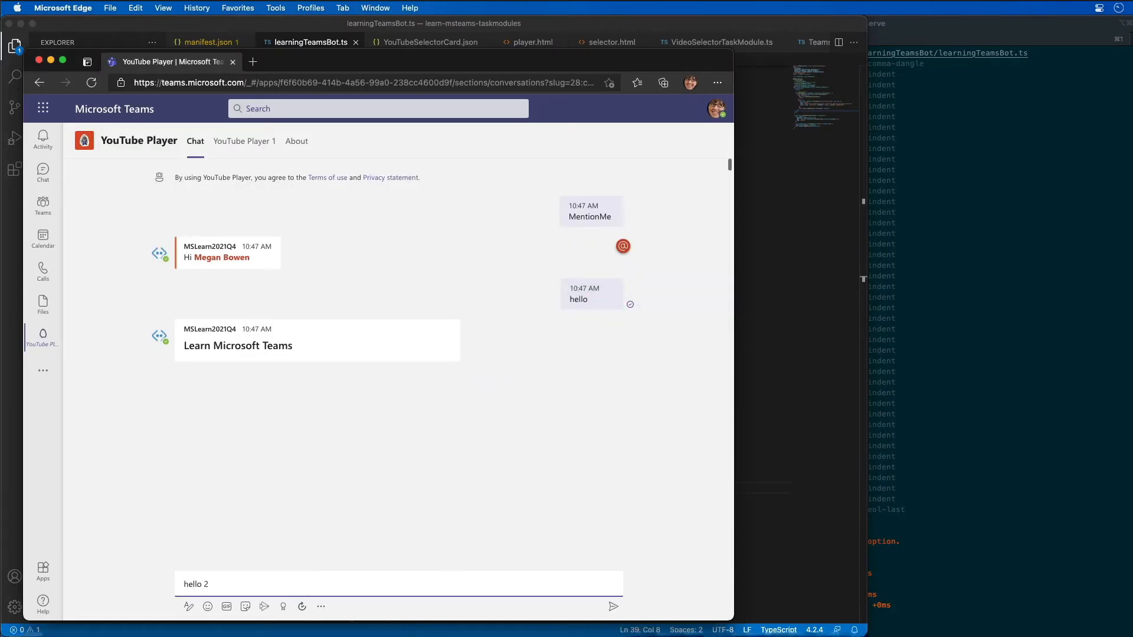
{"action": "left_click", "coordinate": [612, 606]}
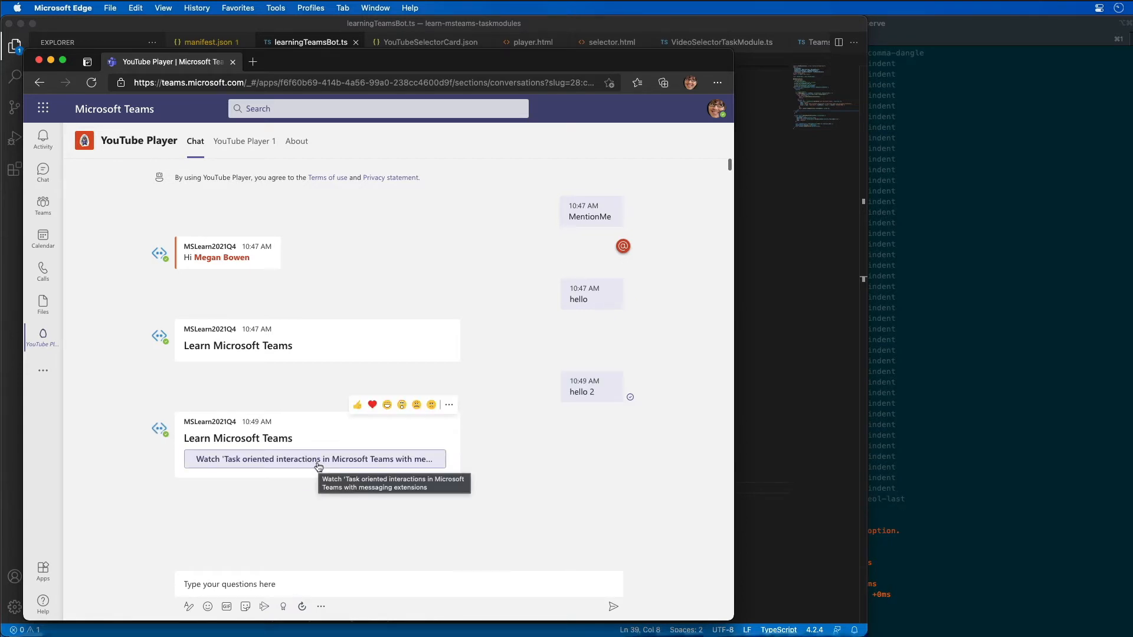
{"action": "mouse_move", "coordinate": [482, 459]}
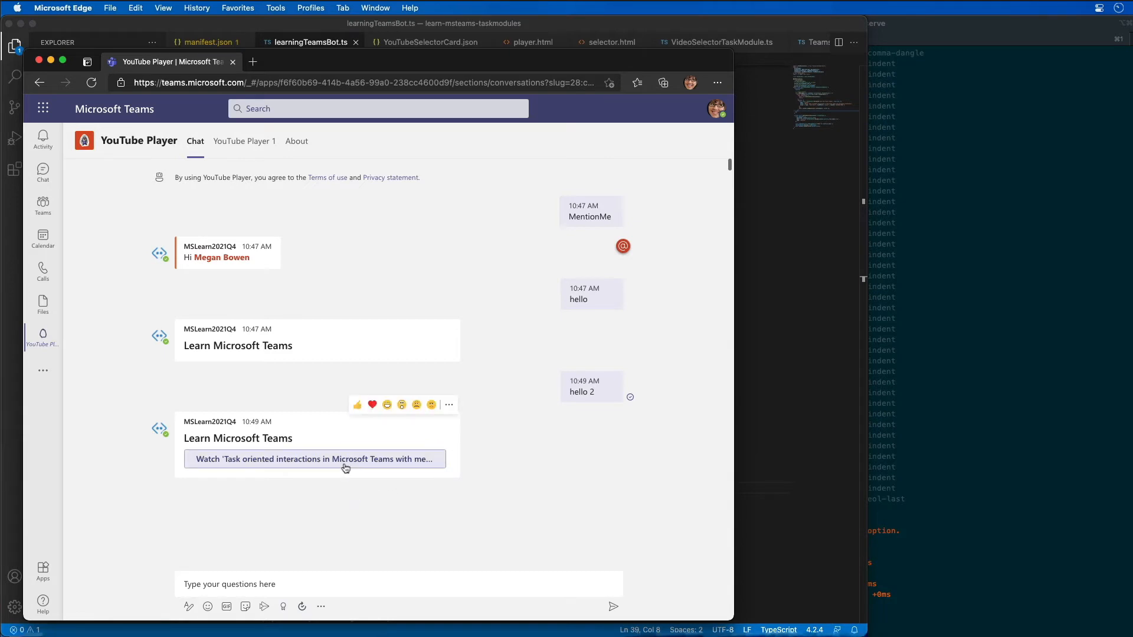
{"action": "mouse_move", "coordinate": [332, 537]}
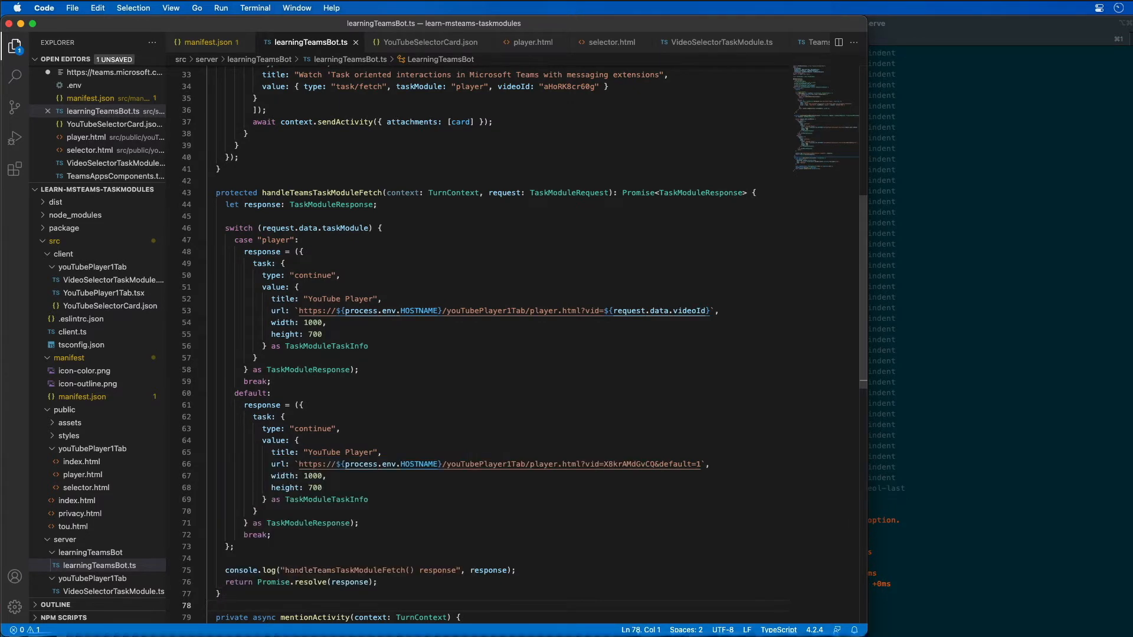
Add handleTeamsTaskModuleFetch returning the YouTube Player for 'player' or a default video.
{"action": "double_click", "coordinate": [321, 192]}
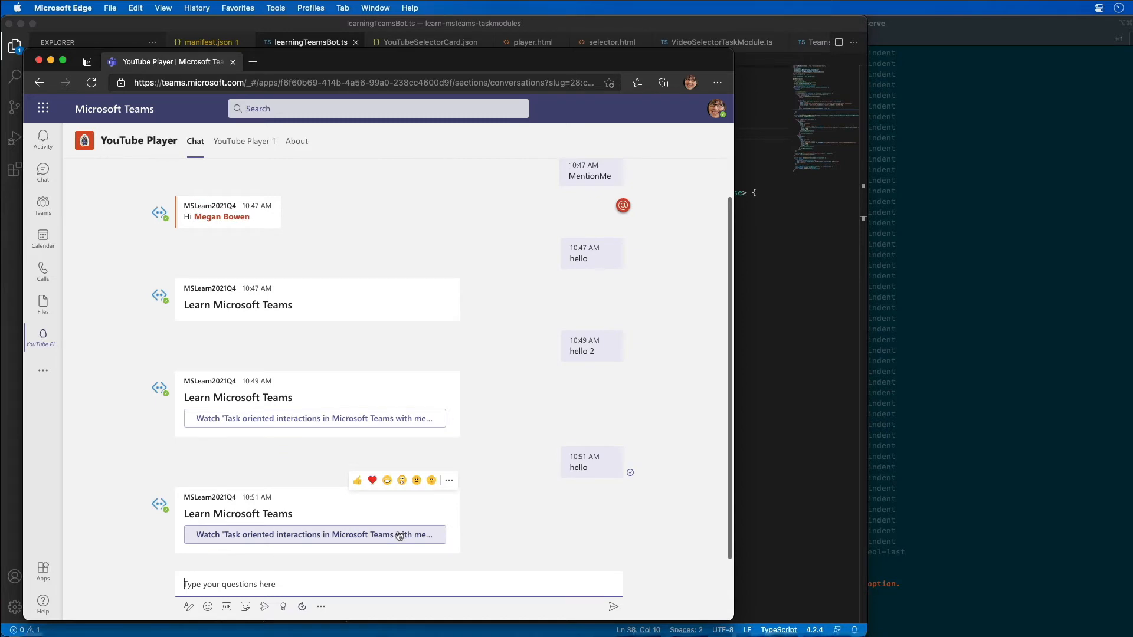
Play the card's video in the YouTube Player task module, then close the player.
{"action": "left_click", "coordinate": [314, 534]}
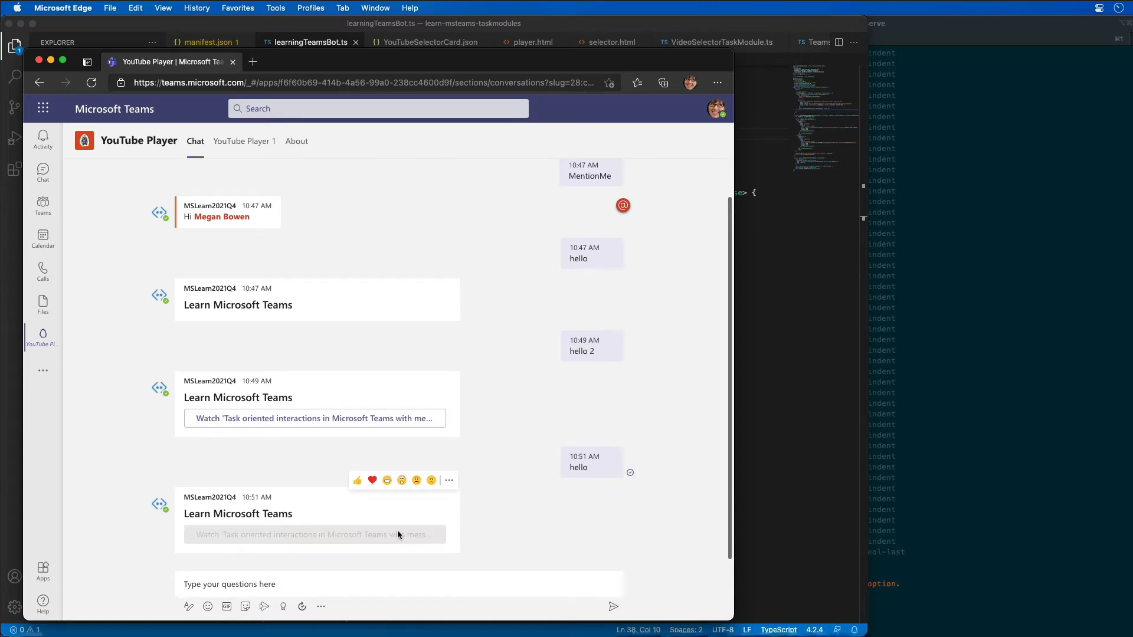
{"action": "left_click", "coordinate": [314, 534]}
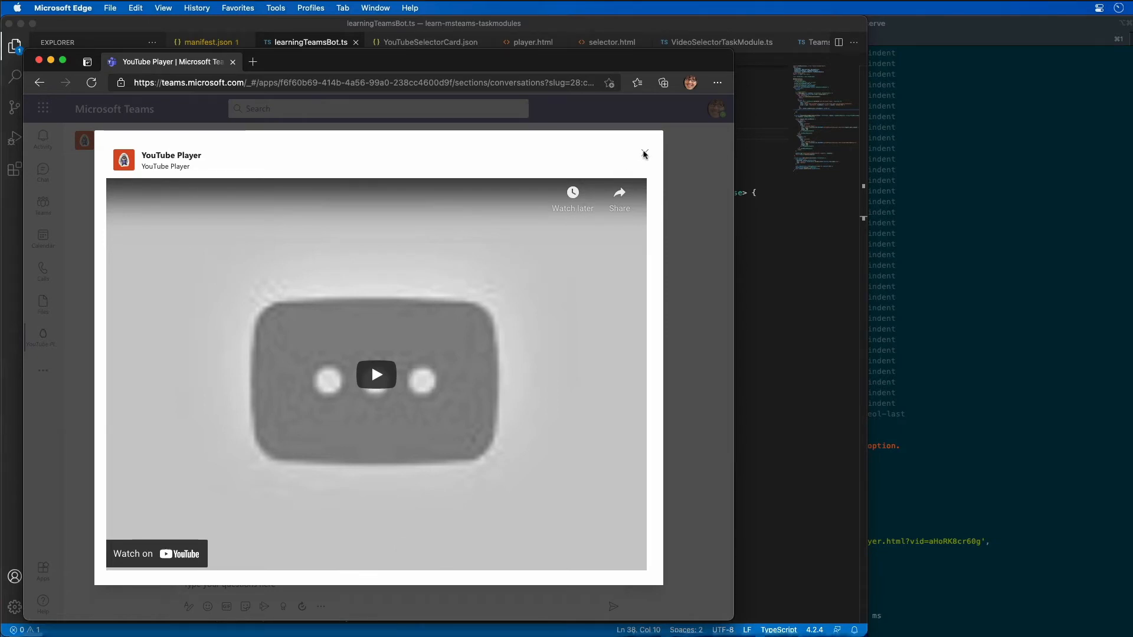
{"action": "left_click", "coordinate": [645, 154]}
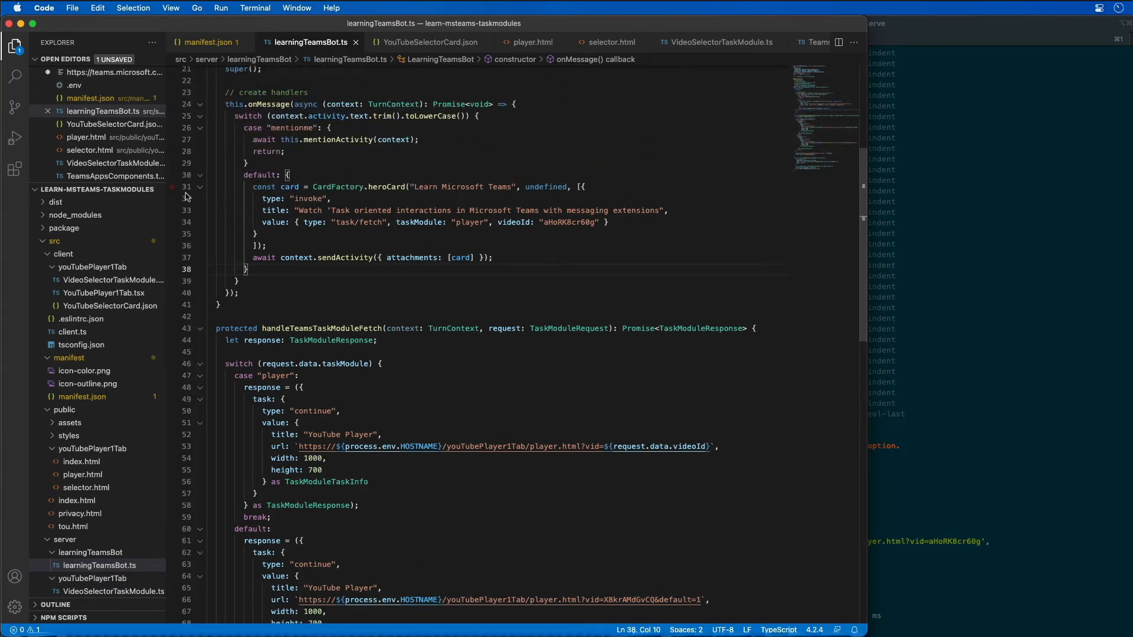
{"action": "left_click_drag", "start_coordinate": [249, 186], "coordinate": [267, 245]}
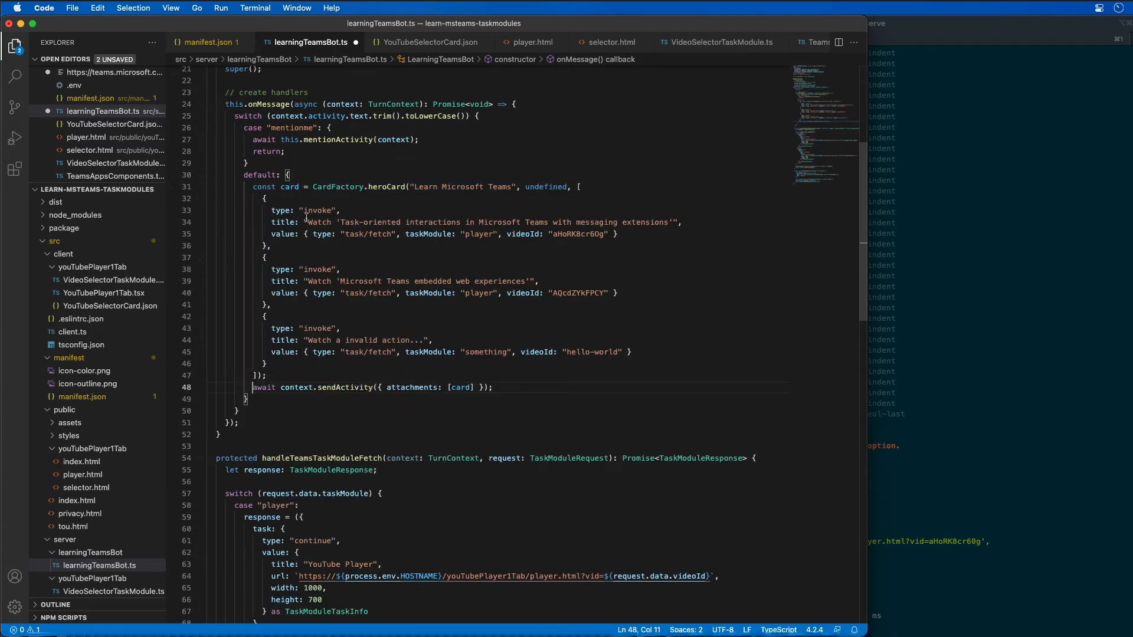
{"action": "left_click_drag", "start_coordinate": [340, 222], "coordinate": [437, 222]}
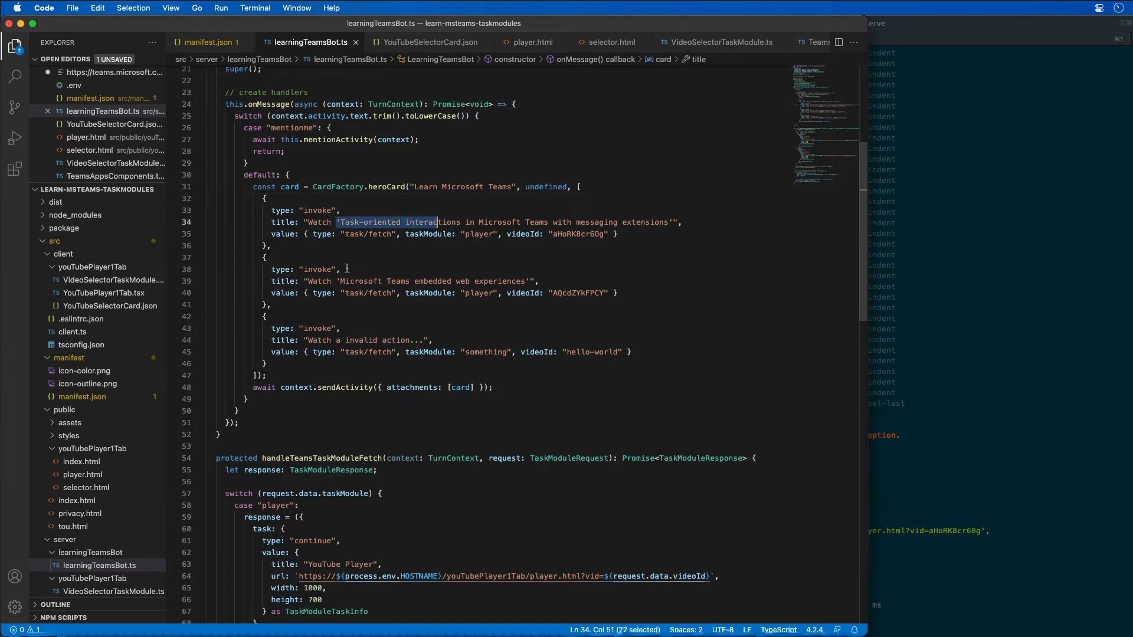
{"action": "left_click", "coordinate": [319, 340]}
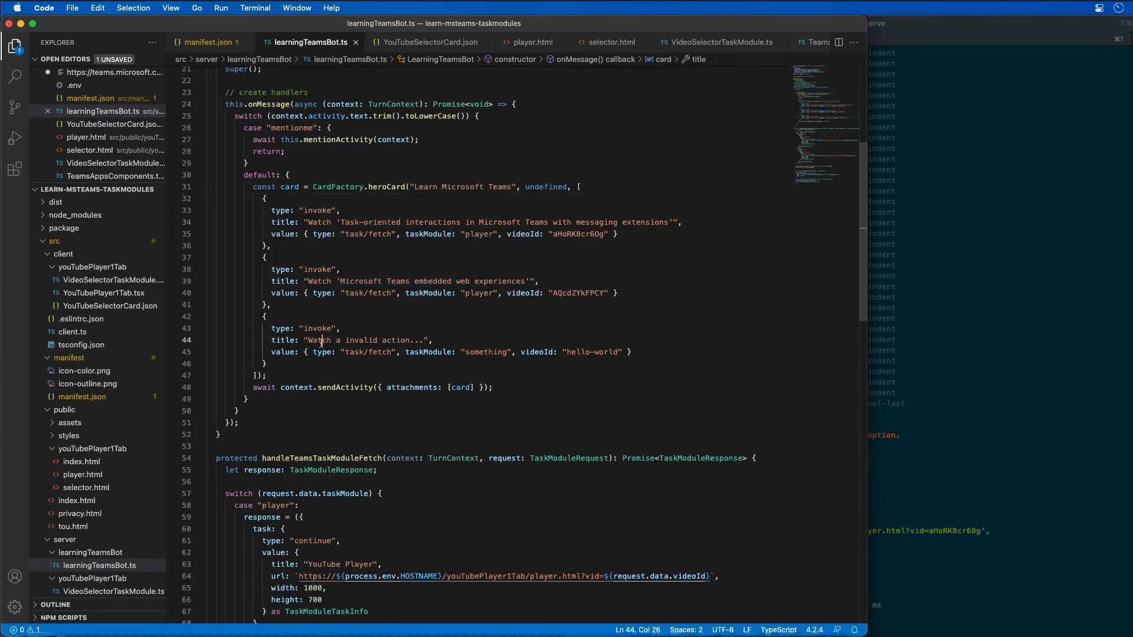
{"action": "left_click_drag", "start_coordinate": [308, 339], "coordinate": [432, 340]}
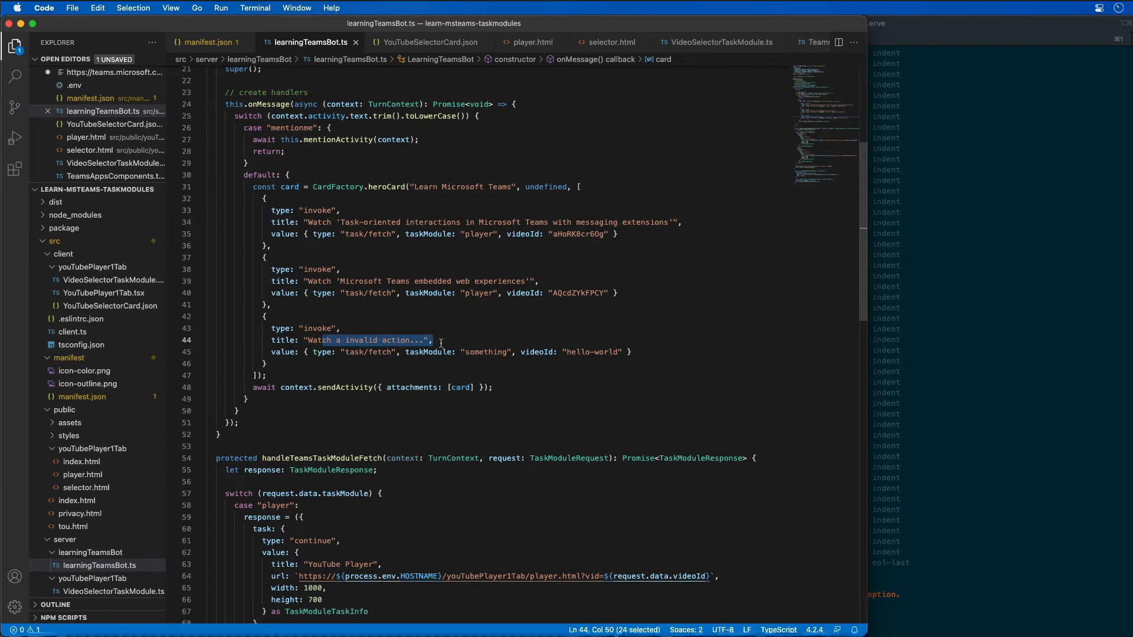
{"action": "left_click", "coordinate": [440, 339]}
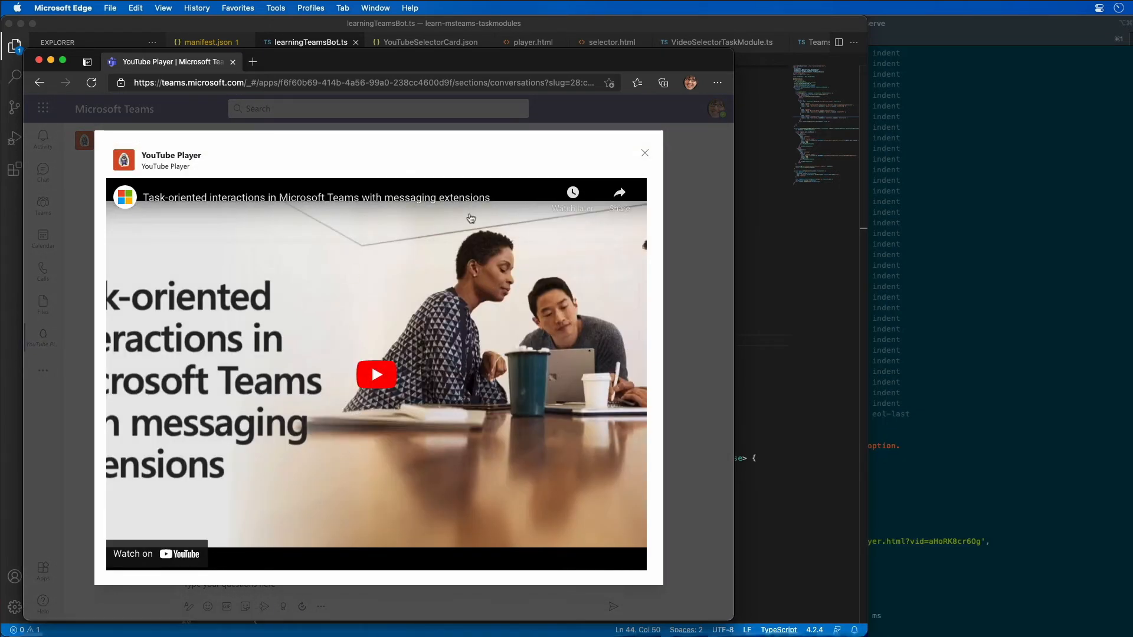
Play the embedded web experiences video, then try the invalid action button's fallback video.
{"action": "left_click", "coordinate": [645, 153]}
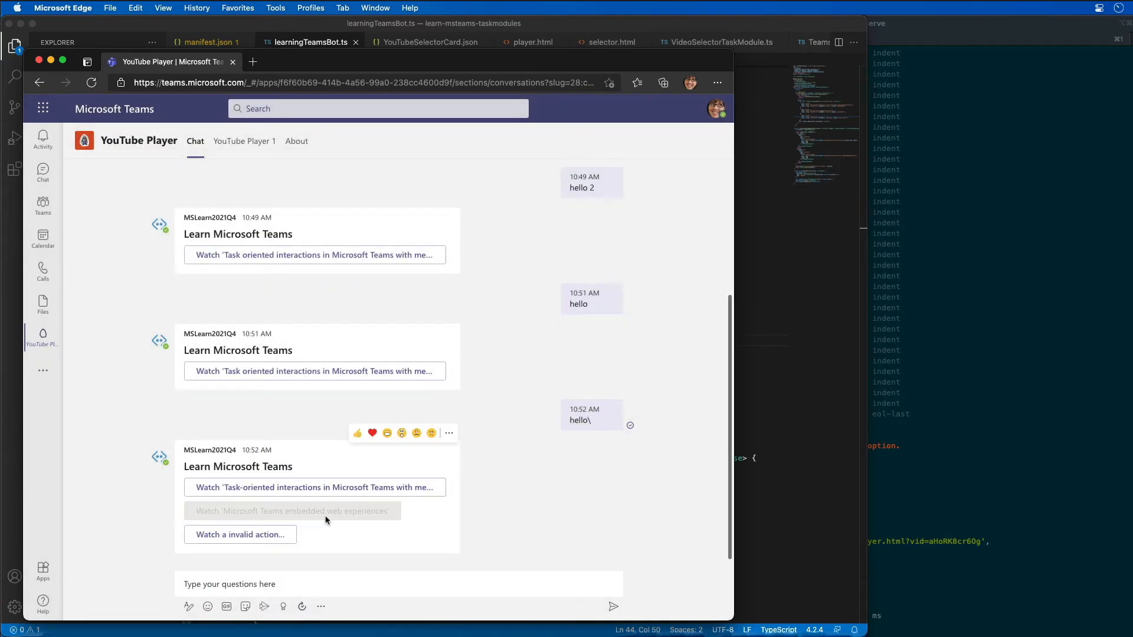
{"action": "left_click", "coordinate": [291, 511]}
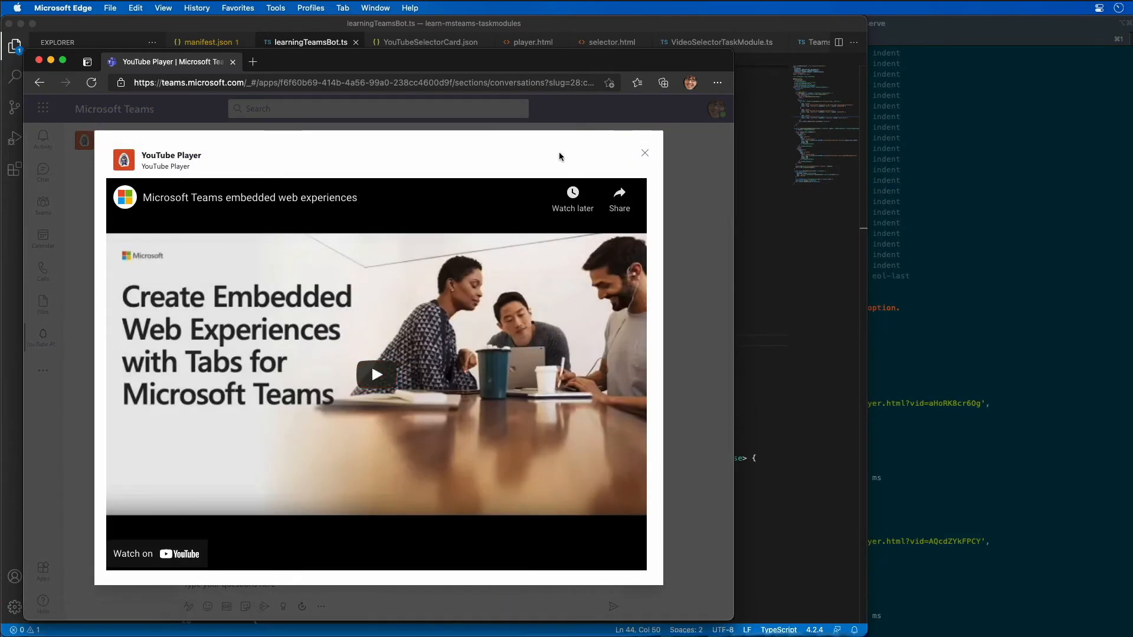
{"action": "left_click", "coordinate": [644, 153]}
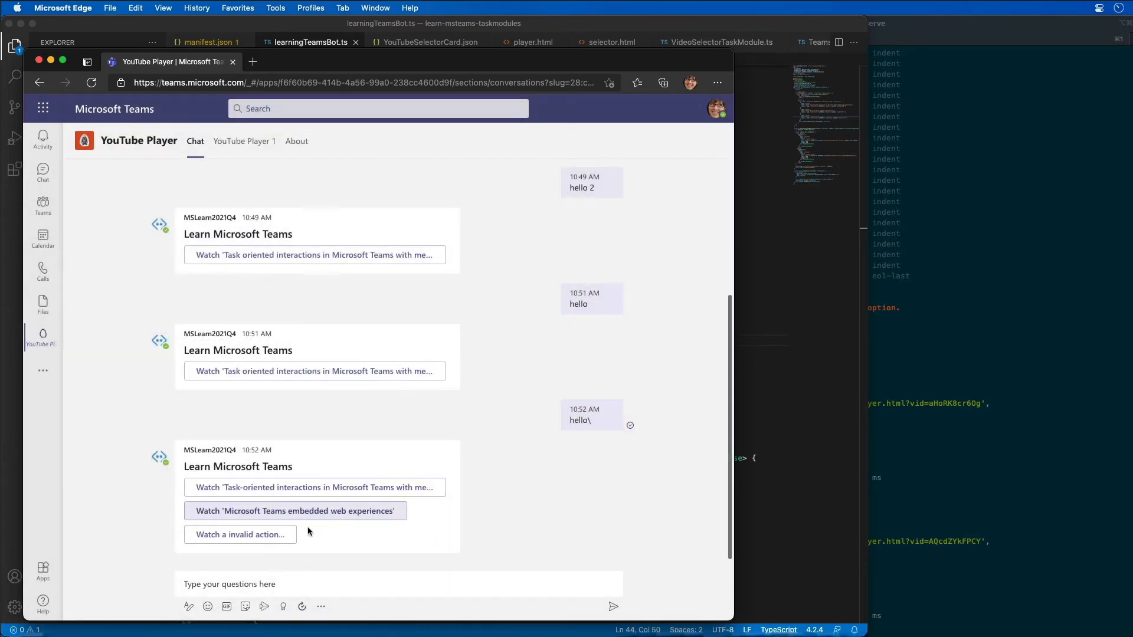
{"action": "left_click", "coordinate": [295, 511]}
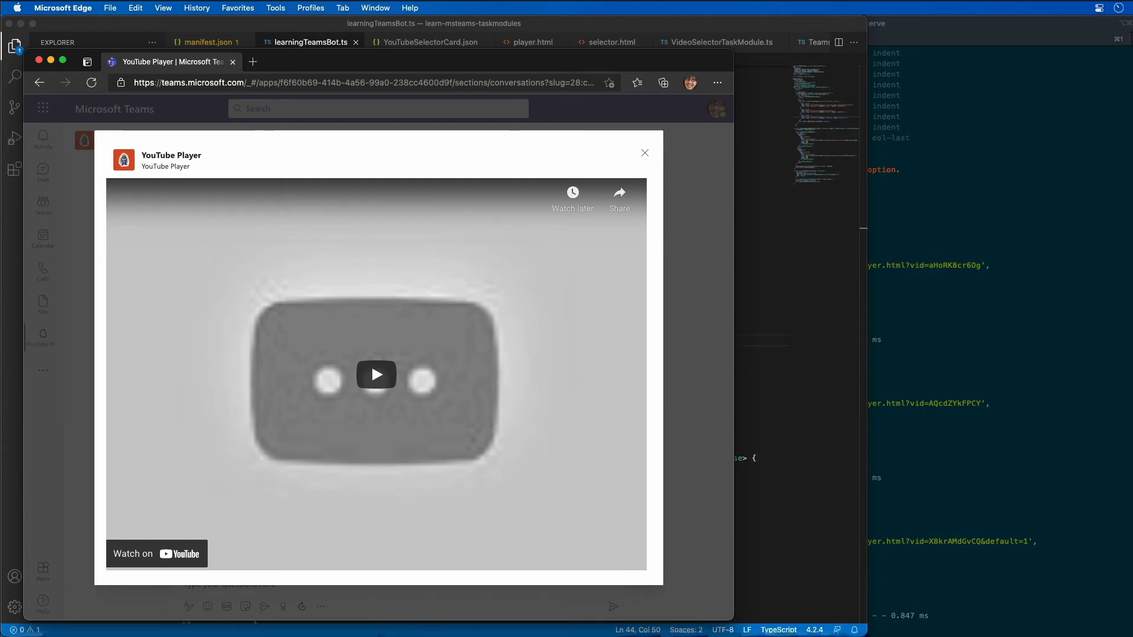
{"action": "mouse_move", "coordinate": [302, 361]}
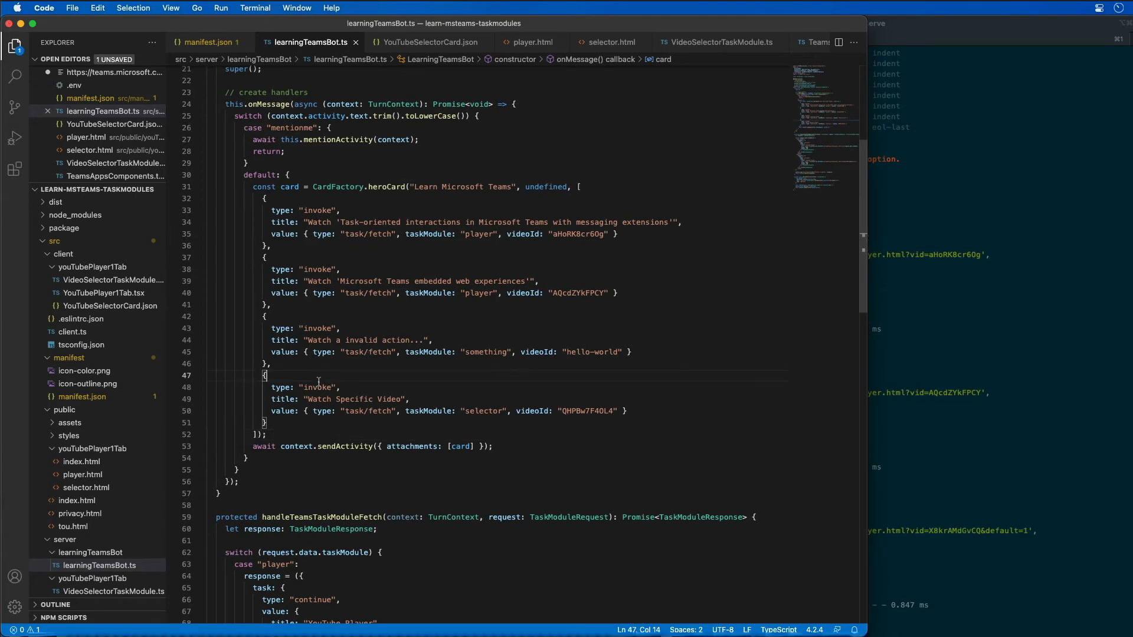
Add a 'Watch Specific Video' invoke button fetching the selector task module with a default video ID.
{"action": "double_click", "coordinate": [317, 387]}
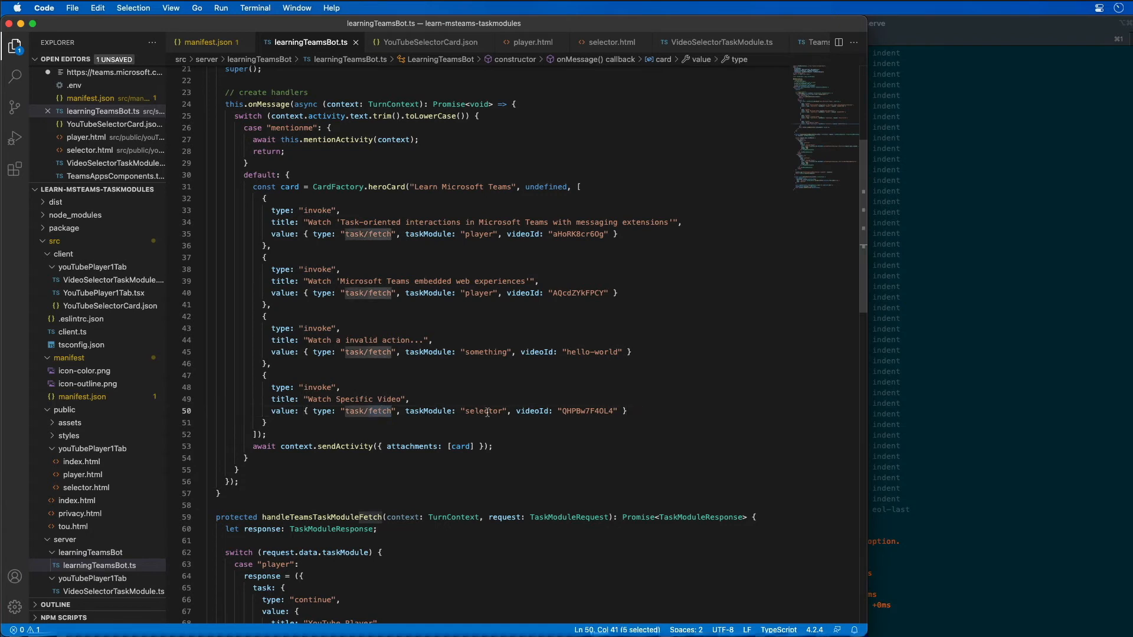
{"action": "double_click", "coordinate": [481, 411]}
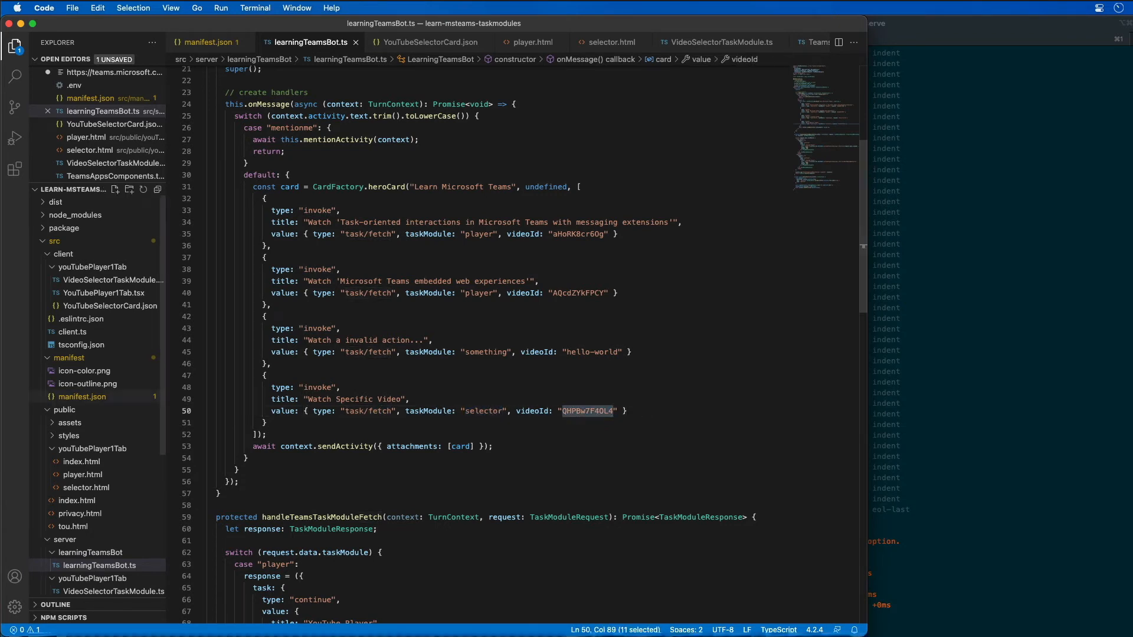
{"action": "mouse_move", "coordinate": [82, 397]}
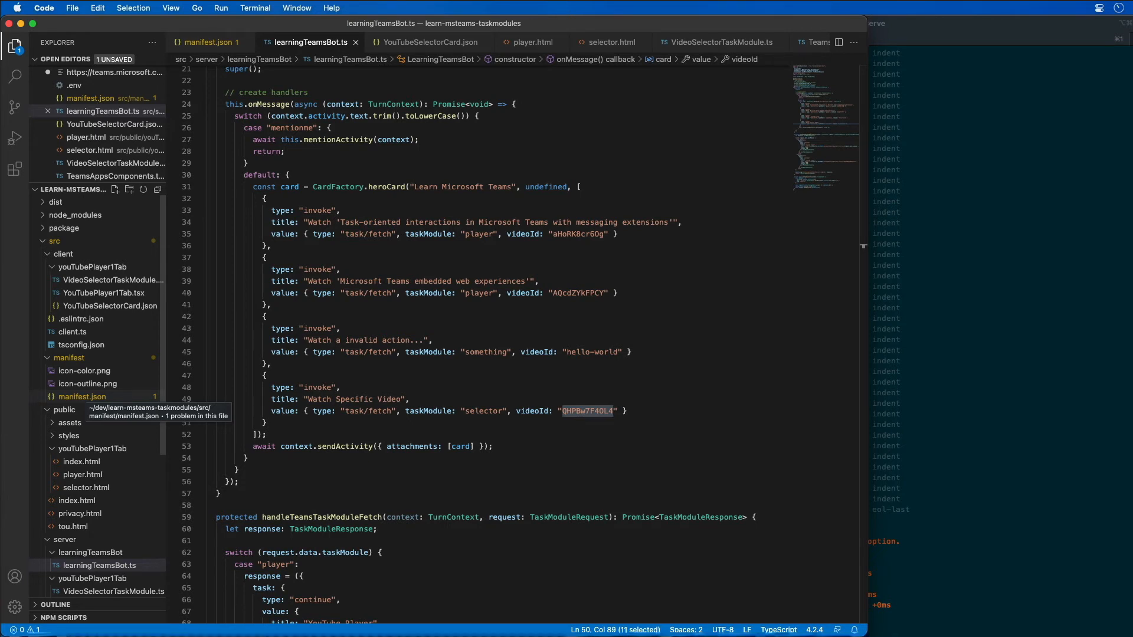
{"action": "mouse_move", "coordinate": [341, 526]}
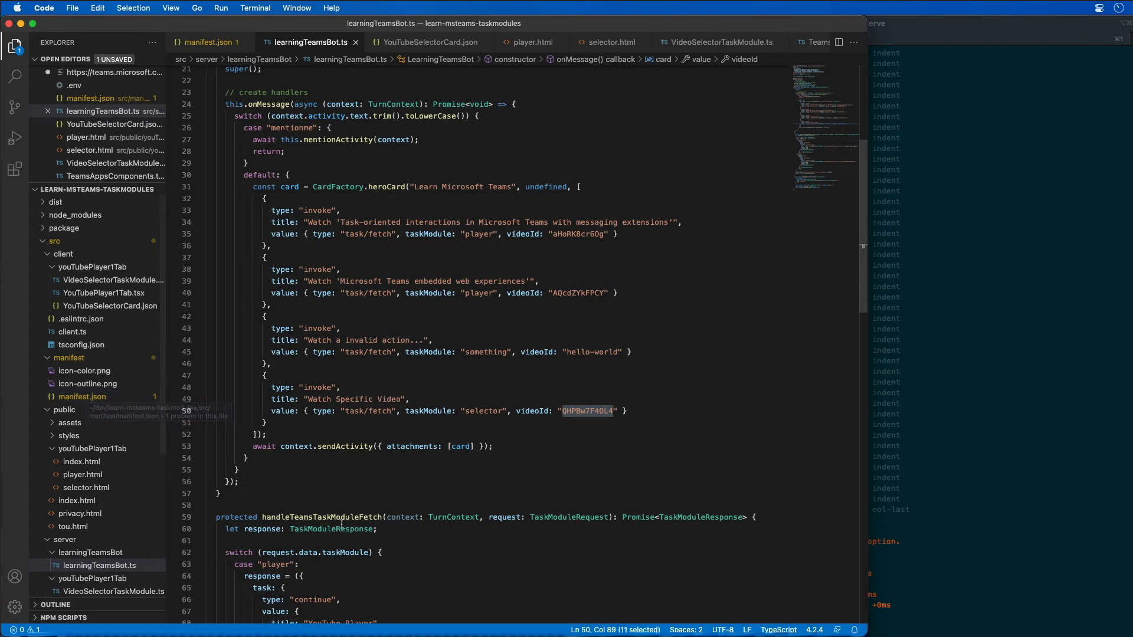
{"action": "double_click", "coordinate": [321, 517]}
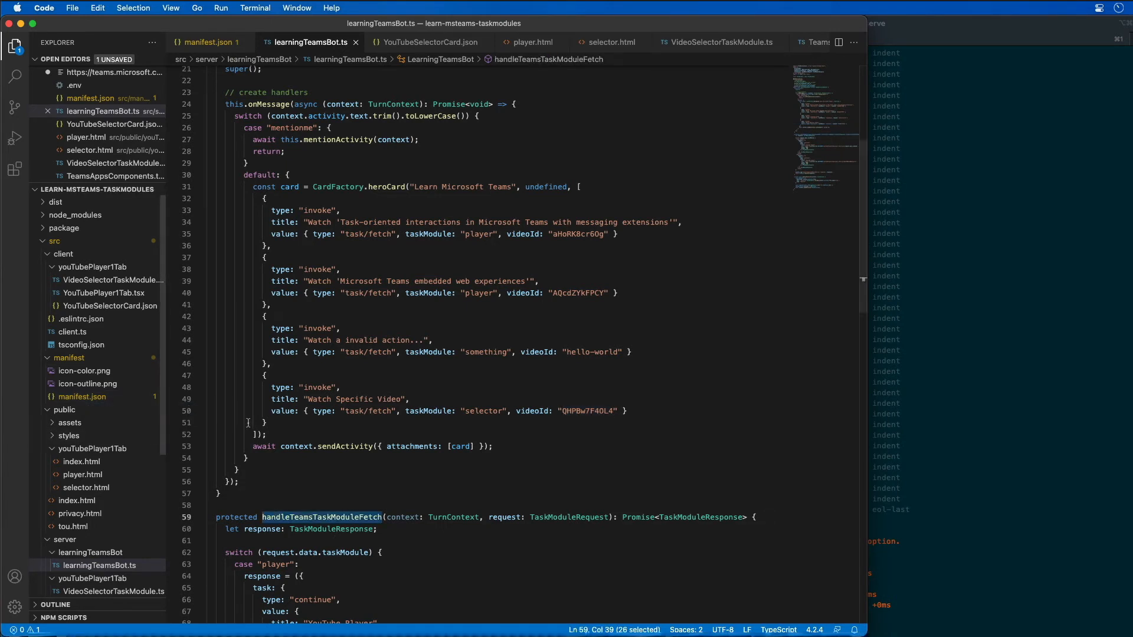
Add a 'selector' case returning getSelectorAdaptiveCard in a 350 by 250 task module.
{"action": "scroll", "scroll_direction": "down", "scroll_amount": 3}
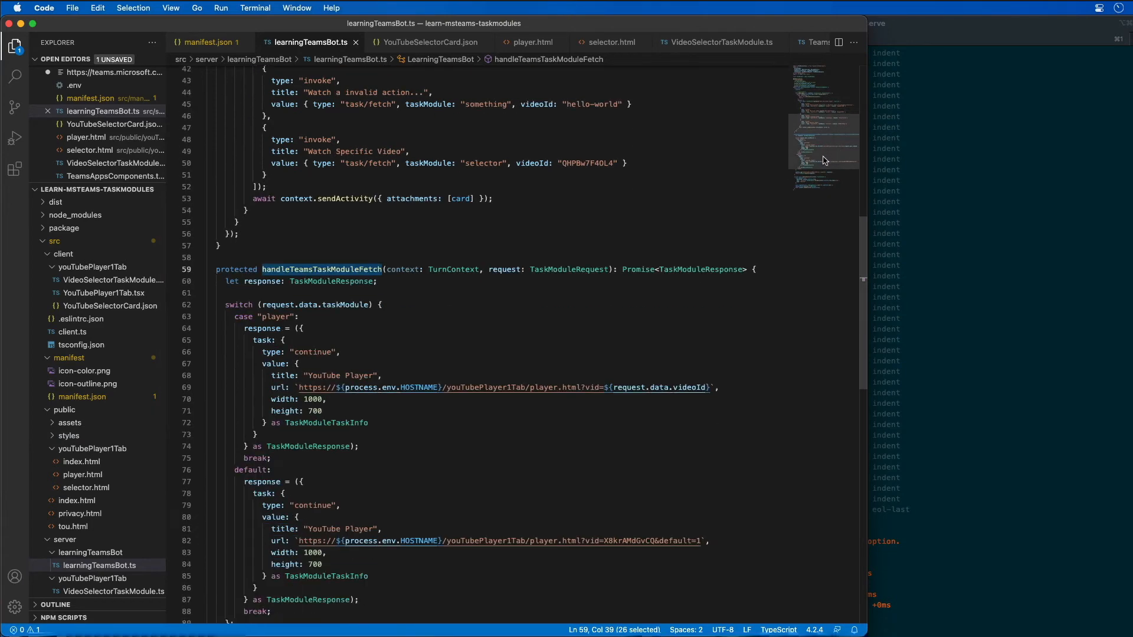
{"action": "scroll", "scroll_direction": "down", "scroll_amount": 3}
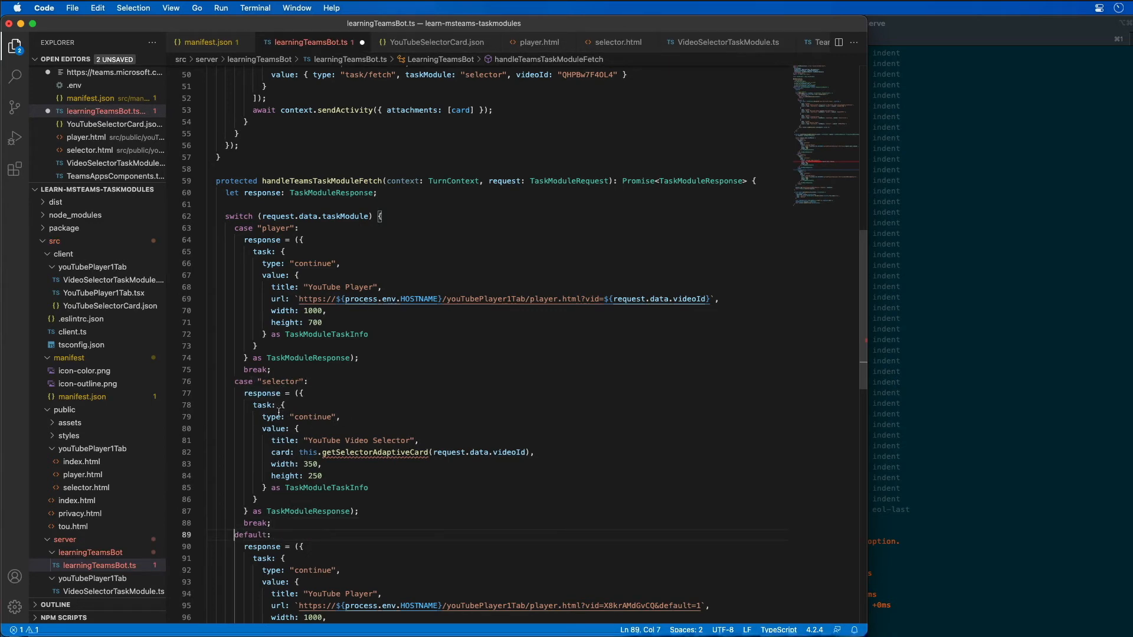
{"action": "double_click", "coordinate": [311, 263]}
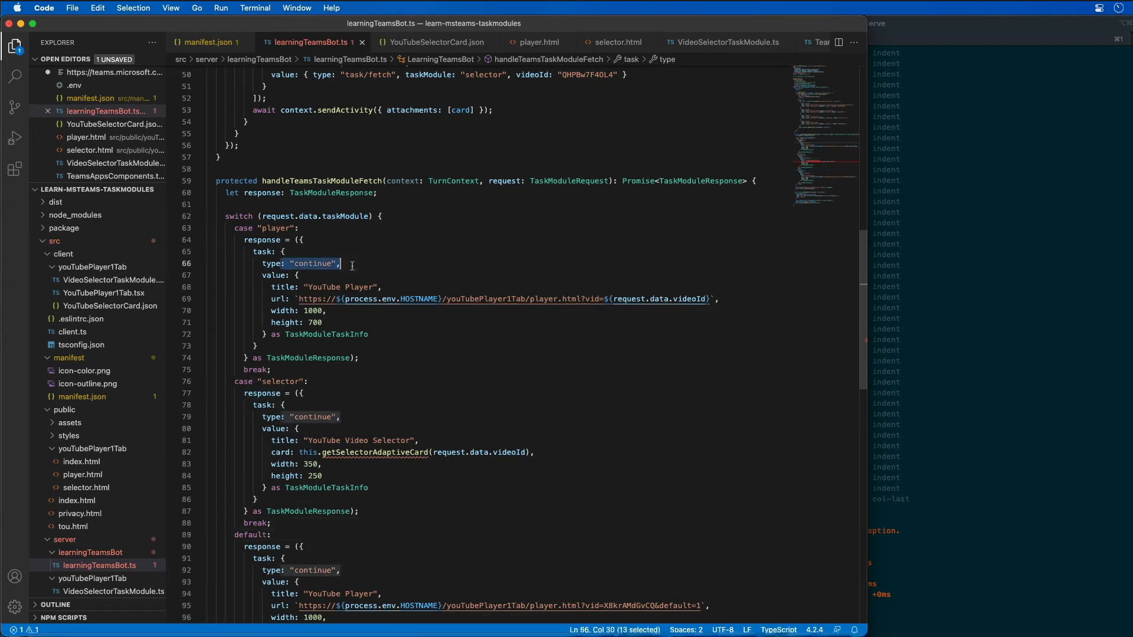
{"action": "left_click", "coordinate": [301, 452]}
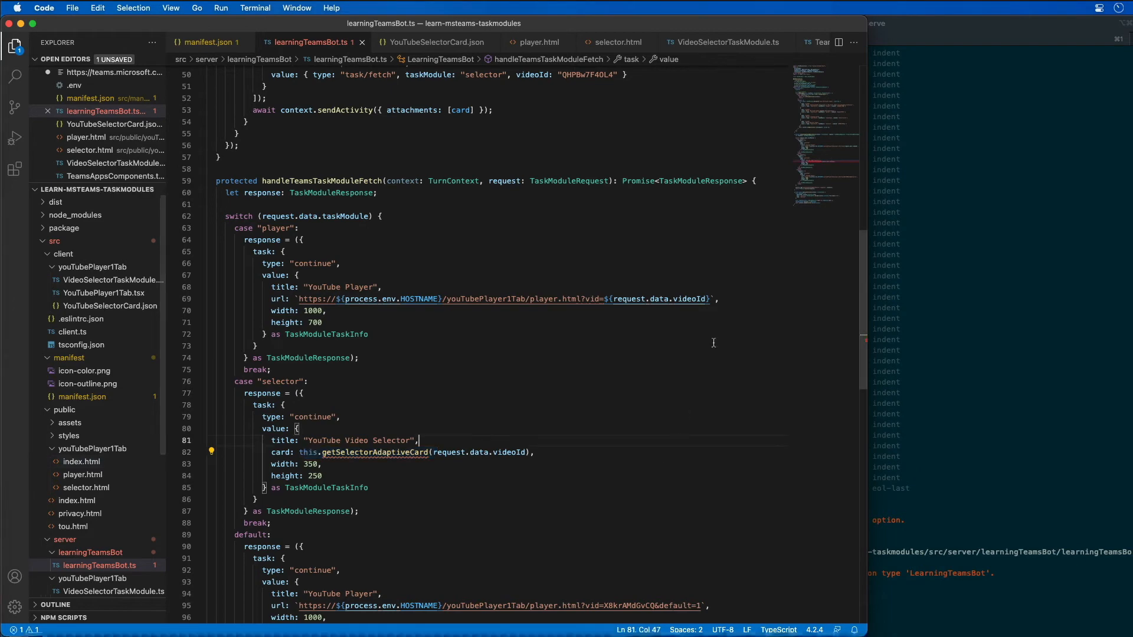
{"action": "scroll", "scroll_direction": "down", "scroll_amount": 3}
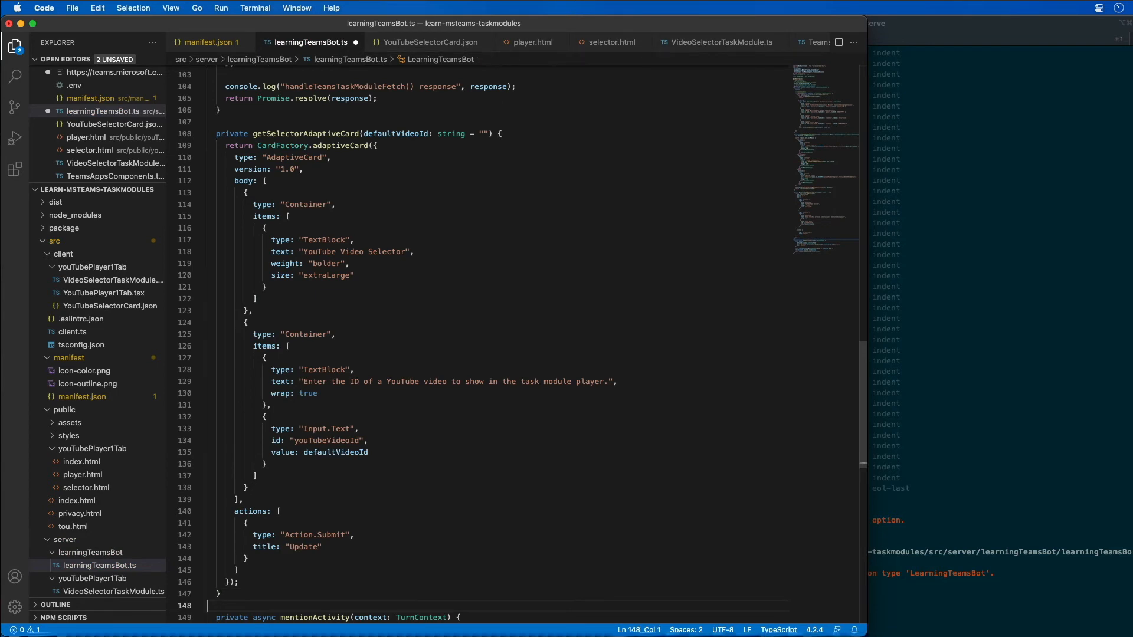
Add getSelectorAdaptiveCard building a card with a video ID Input.Text and an Update Action.Submit.
{"action": "double_click", "coordinate": [304, 133]}
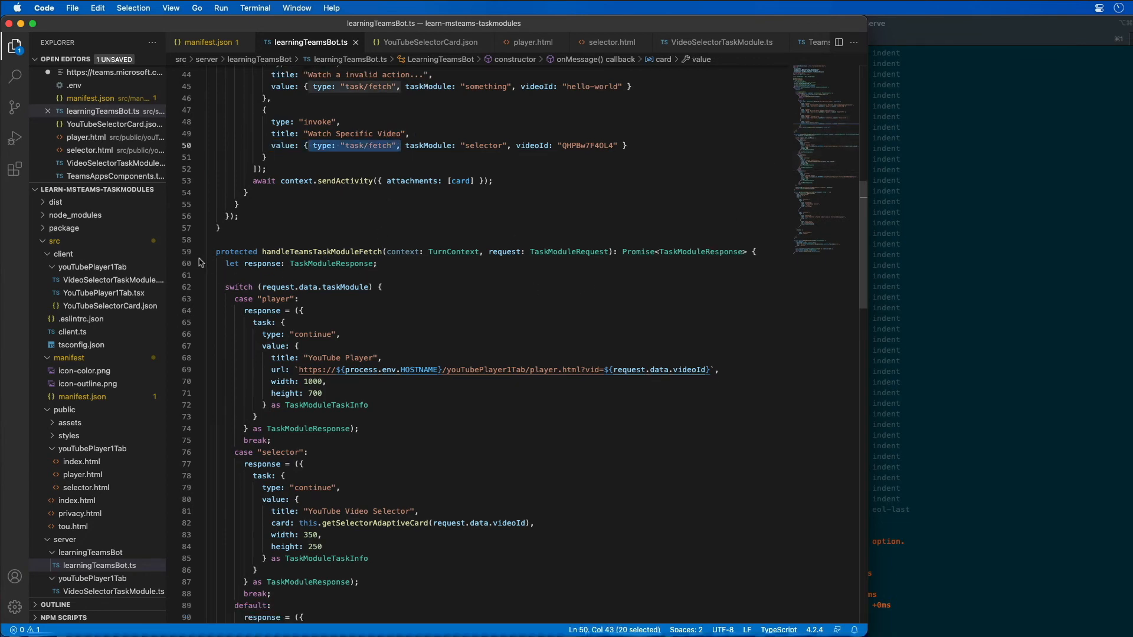
Add handleTeamsTaskModuleSubmit opening player.html?vid= with the entered youTubeVideoId.
{"action": "left_click", "coordinate": [201, 251]}
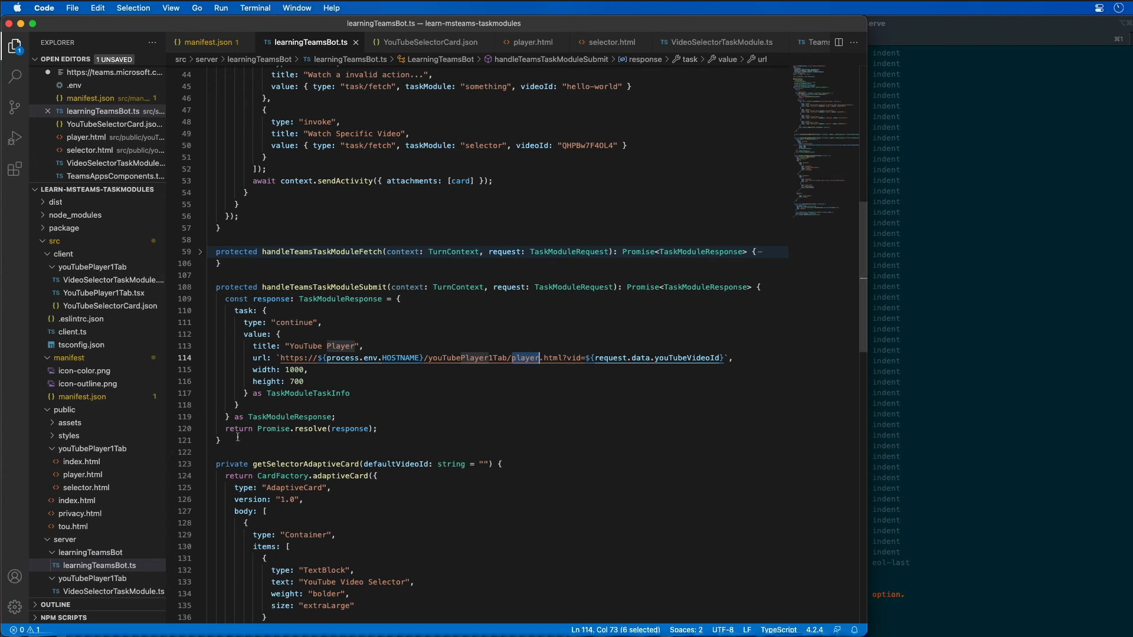
{"action": "mouse_move", "coordinate": [598, 239]}
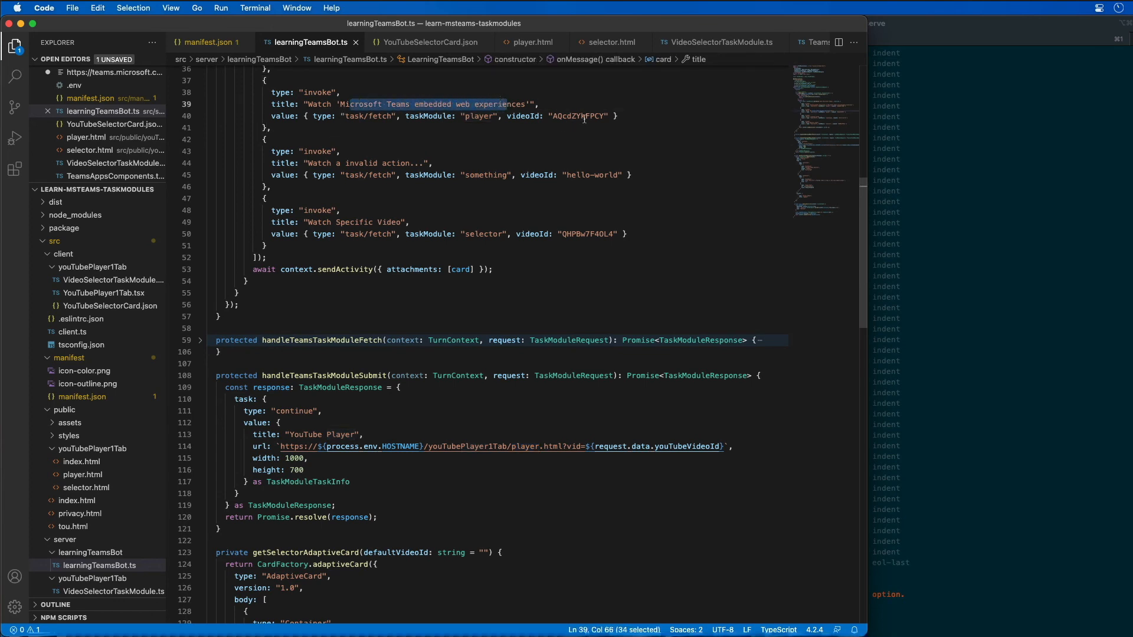
{"action": "right_click", "coordinate": [578, 115]}
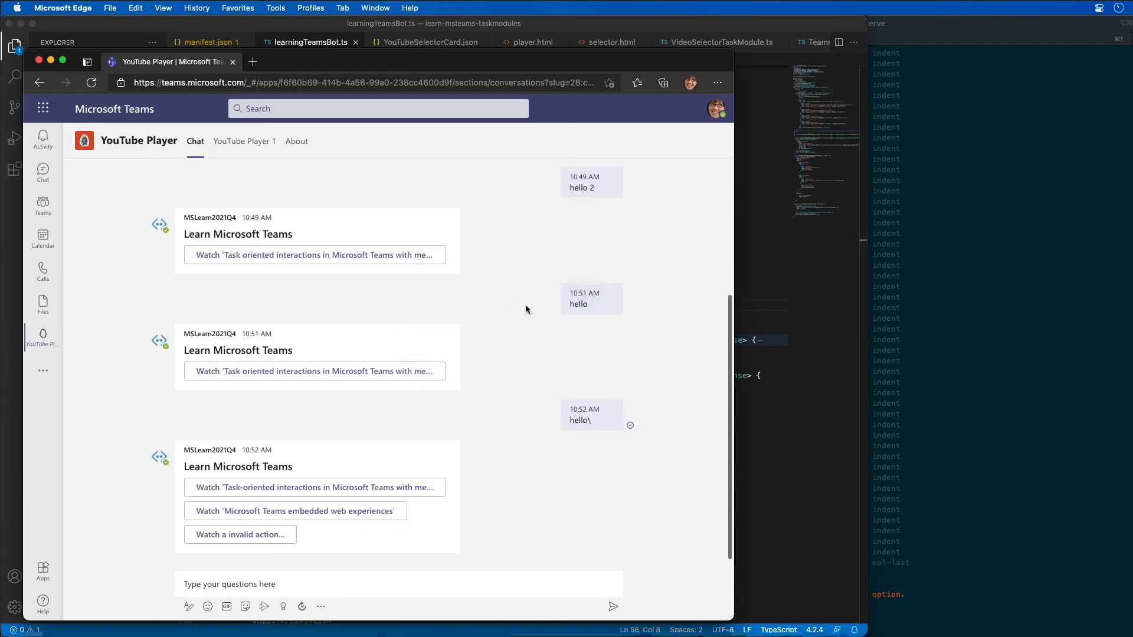
Send 'hello' to the bot and choose Watch Specific Video on the new four-button card.
{"action": "type", "text": "hel"}
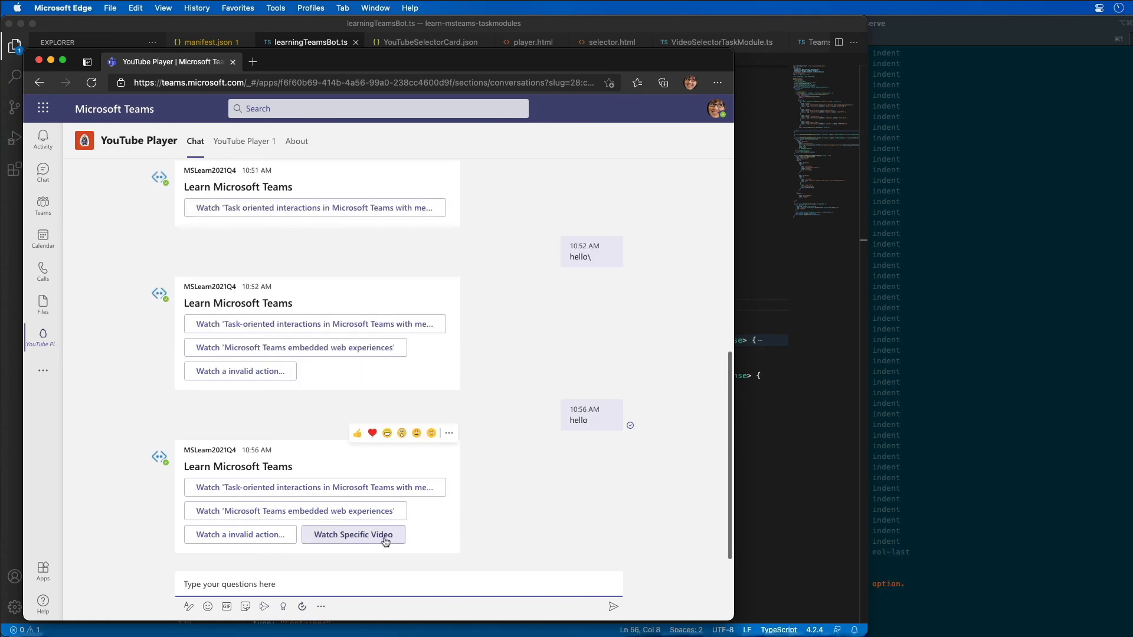
{"action": "left_click", "coordinate": [353, 535]}
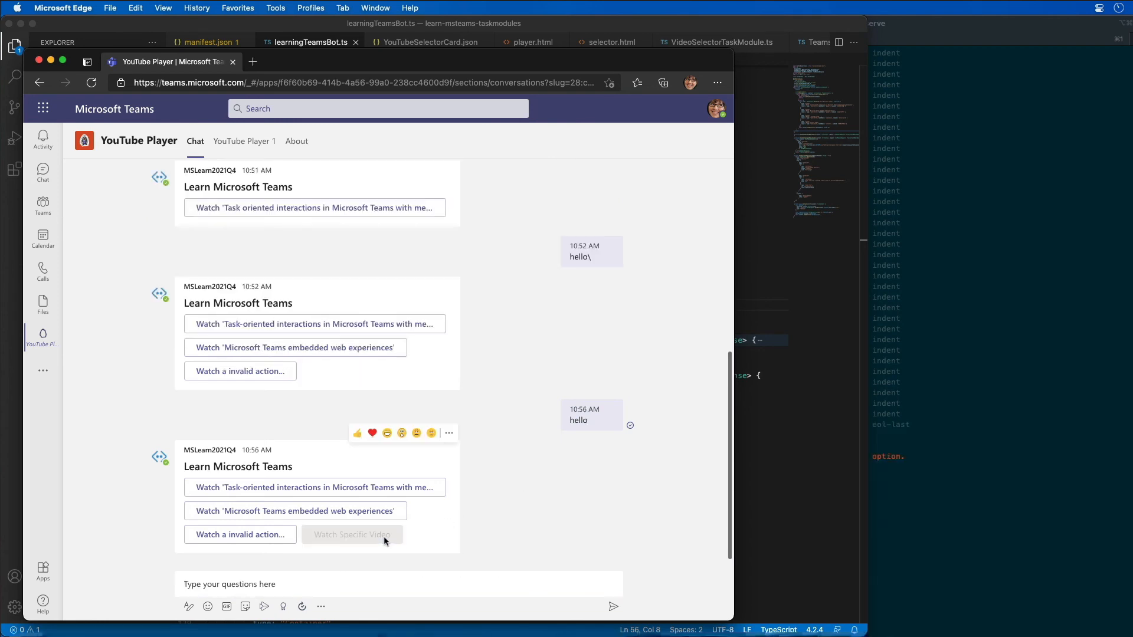
{"action": "left_click", "coordinate": [351, 535]}
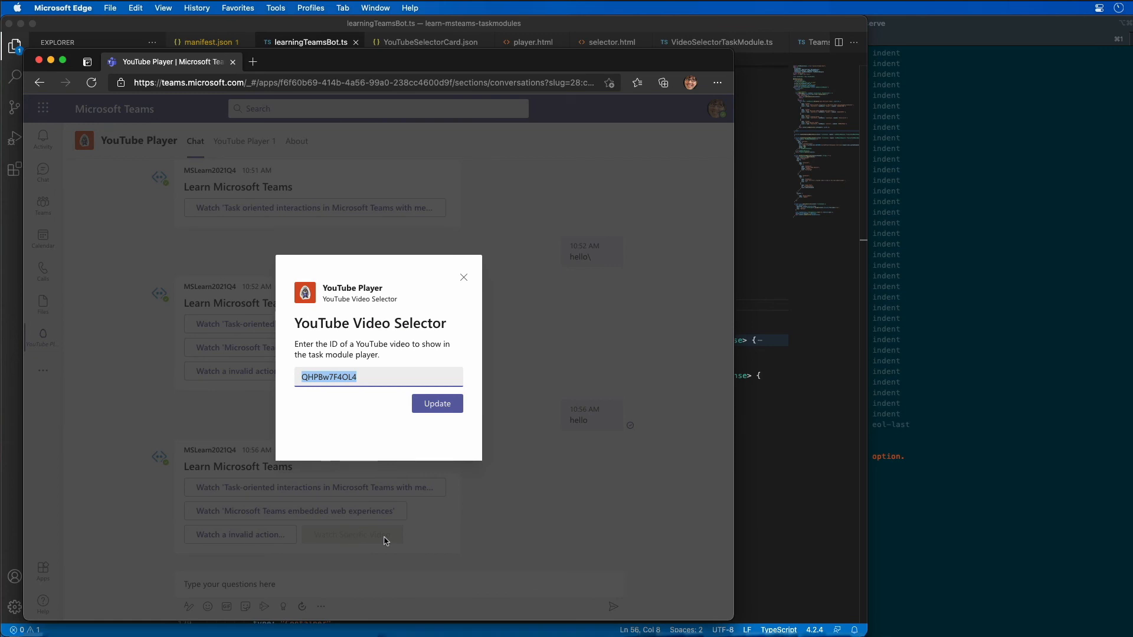
Submit video ID AQcdZYkFPCY via Update so the YouTube Player task module opens.
{"action": "type", "text": "AQcdZYkFPCY"}
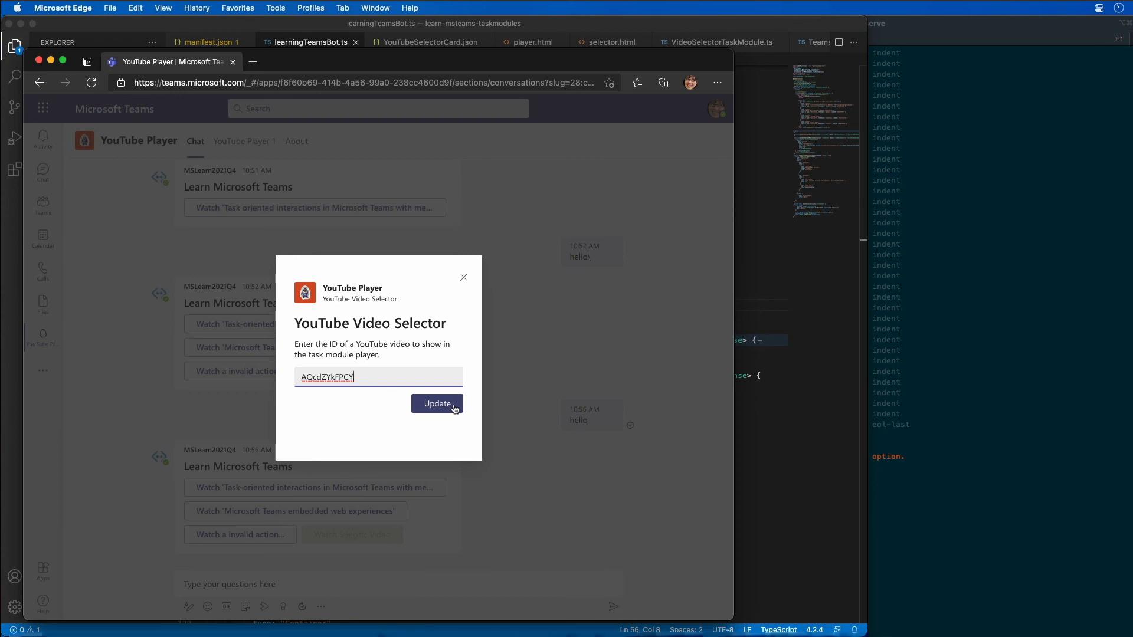
{"action": "left_click", "coordinate": [437, 404]}
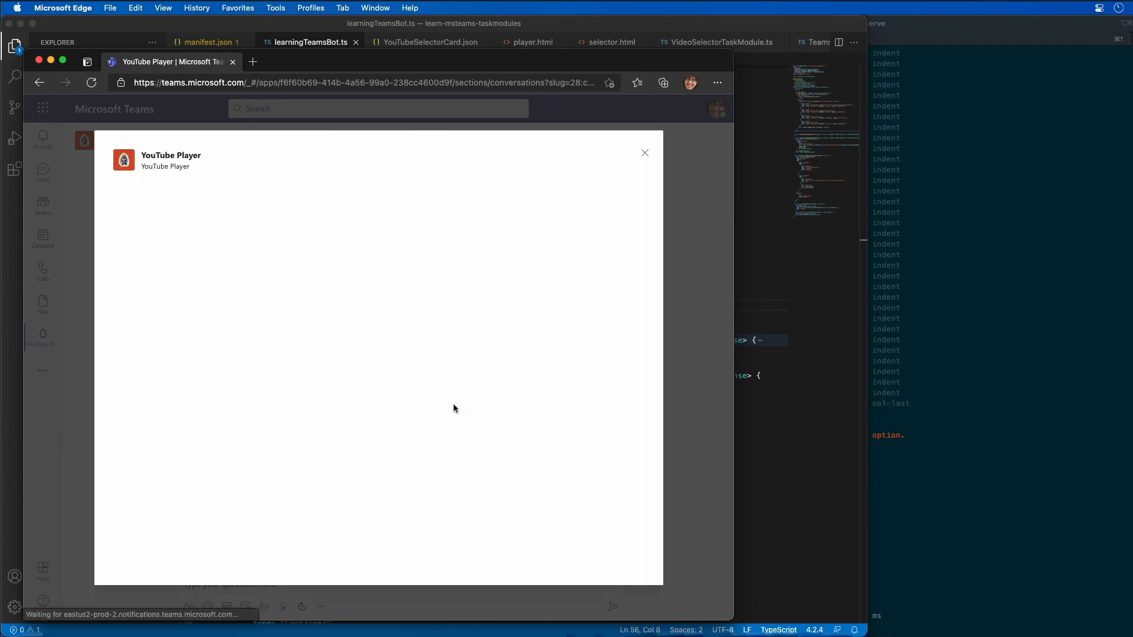